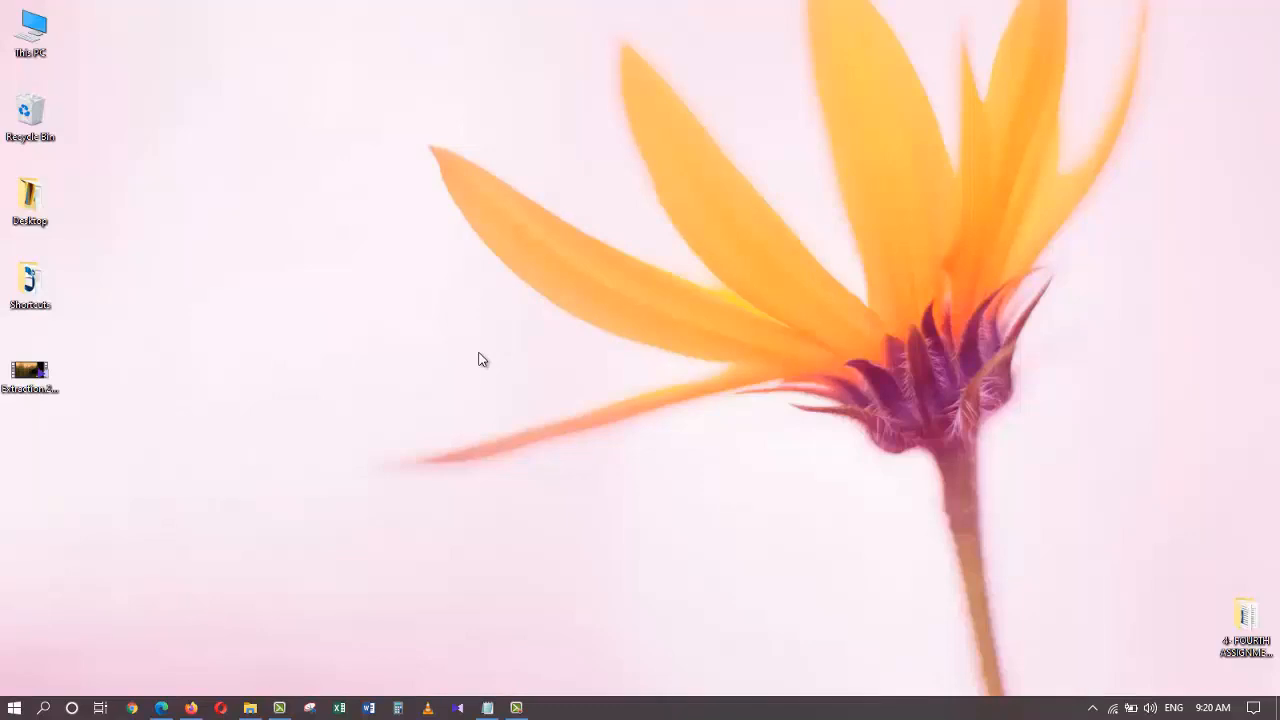
mouse_move(408, 420)
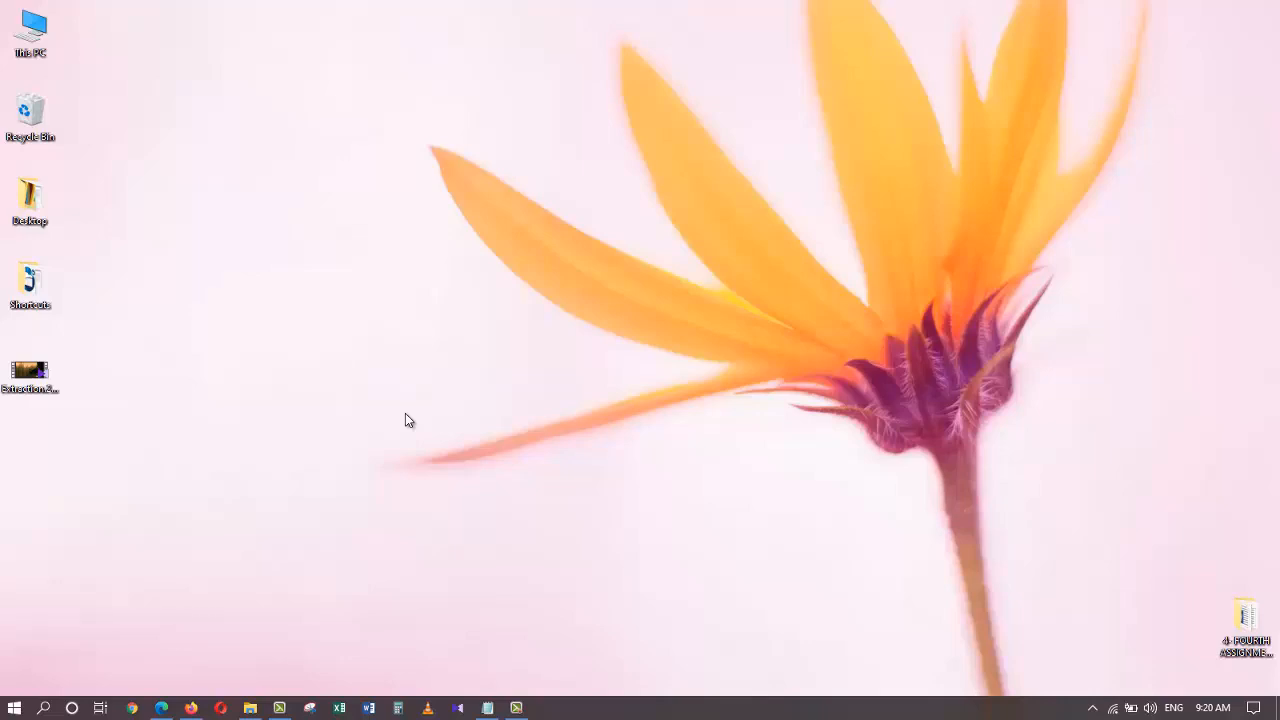
mouse_move(384, 434)
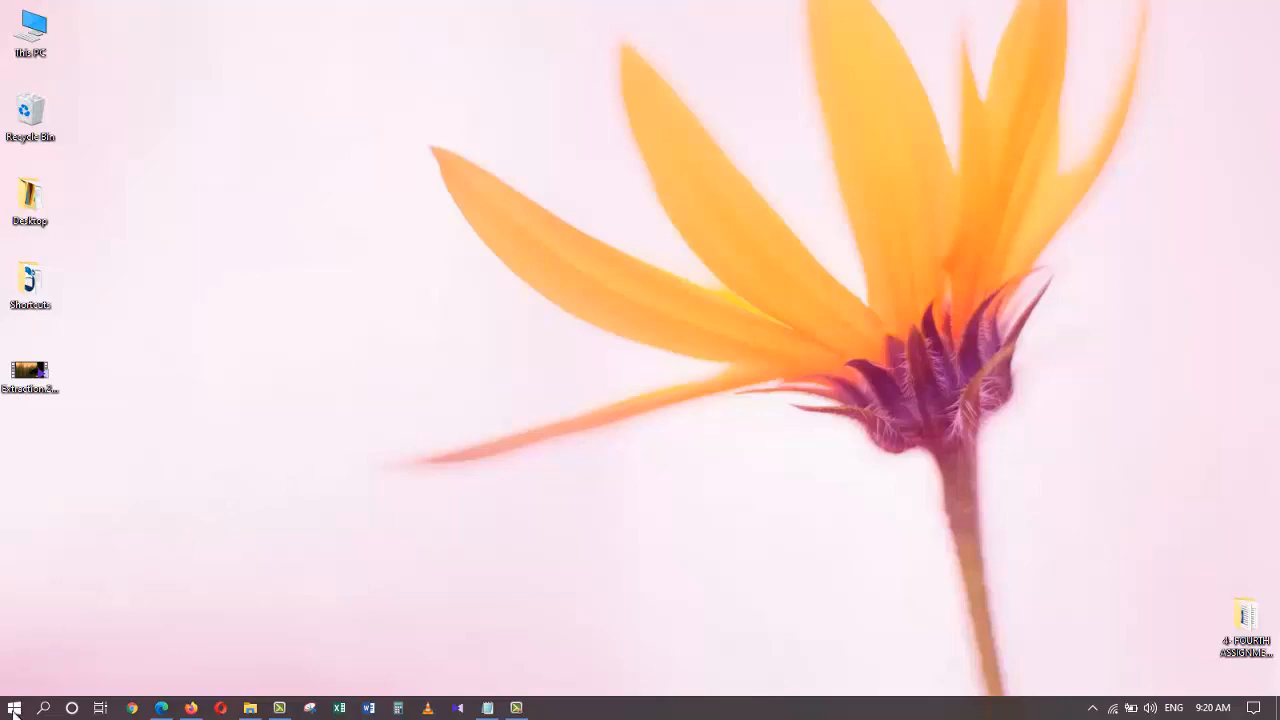
Reach Windows Settings via the Start menu and the Action Center, then return to the desktop.
left_click(12, 708)
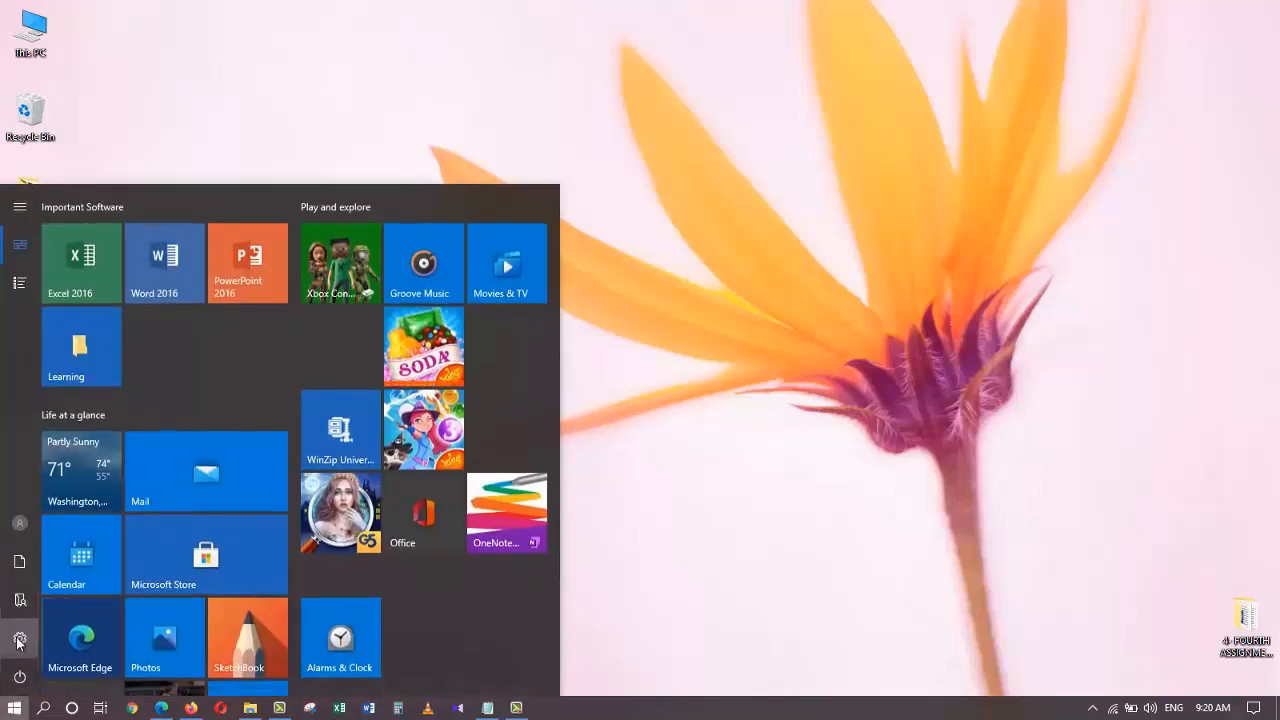
mouse_move(20, 640)
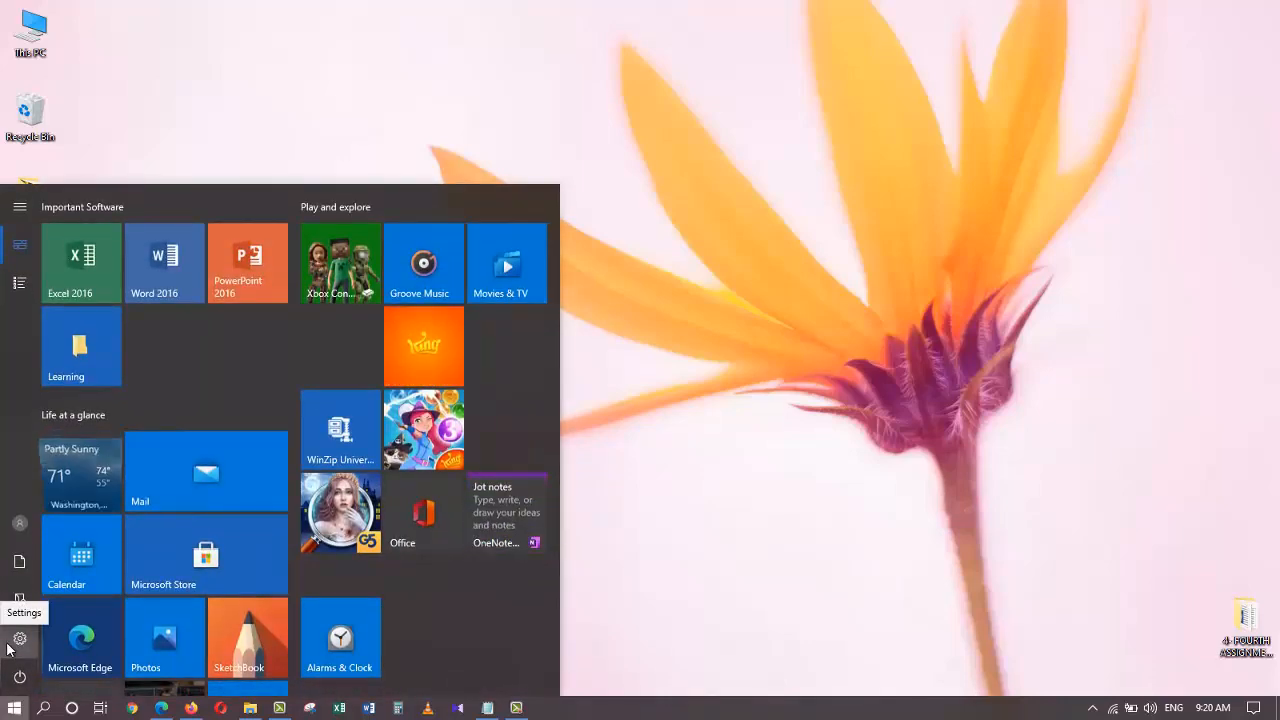
left_click(20, 640)
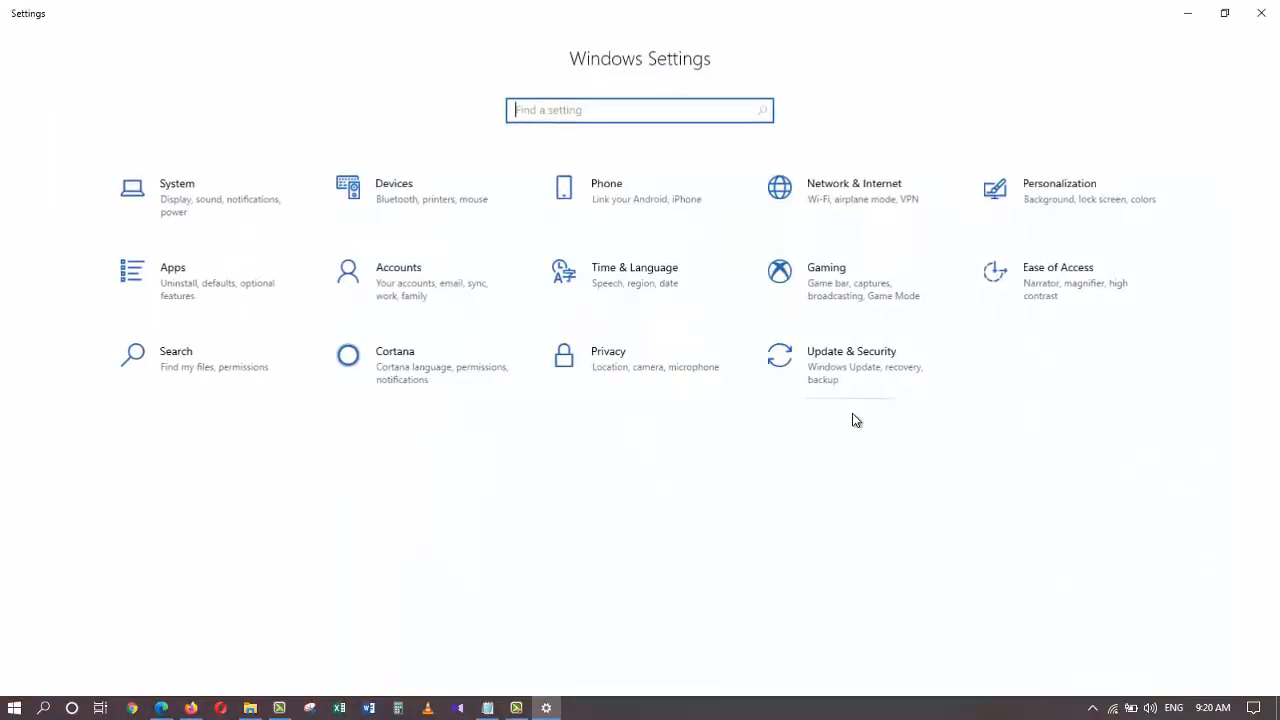
mouse_move(1072, 198)
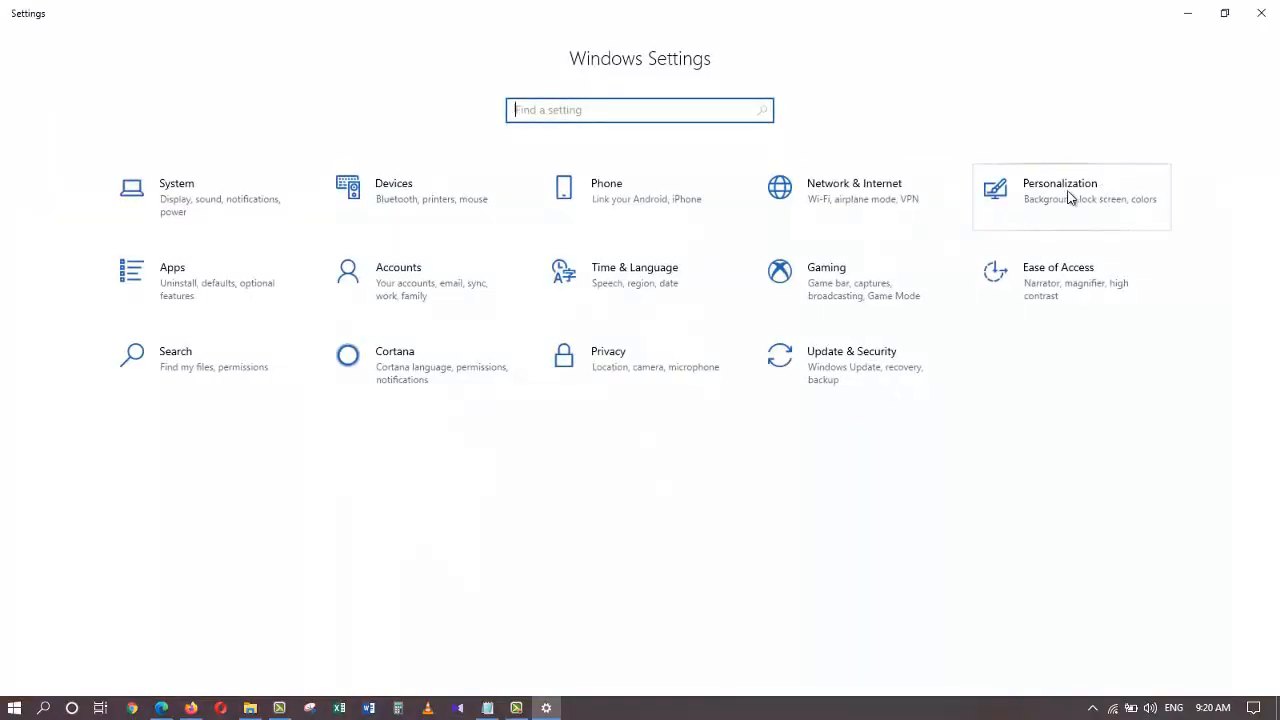
mouse_move(1070, 206)
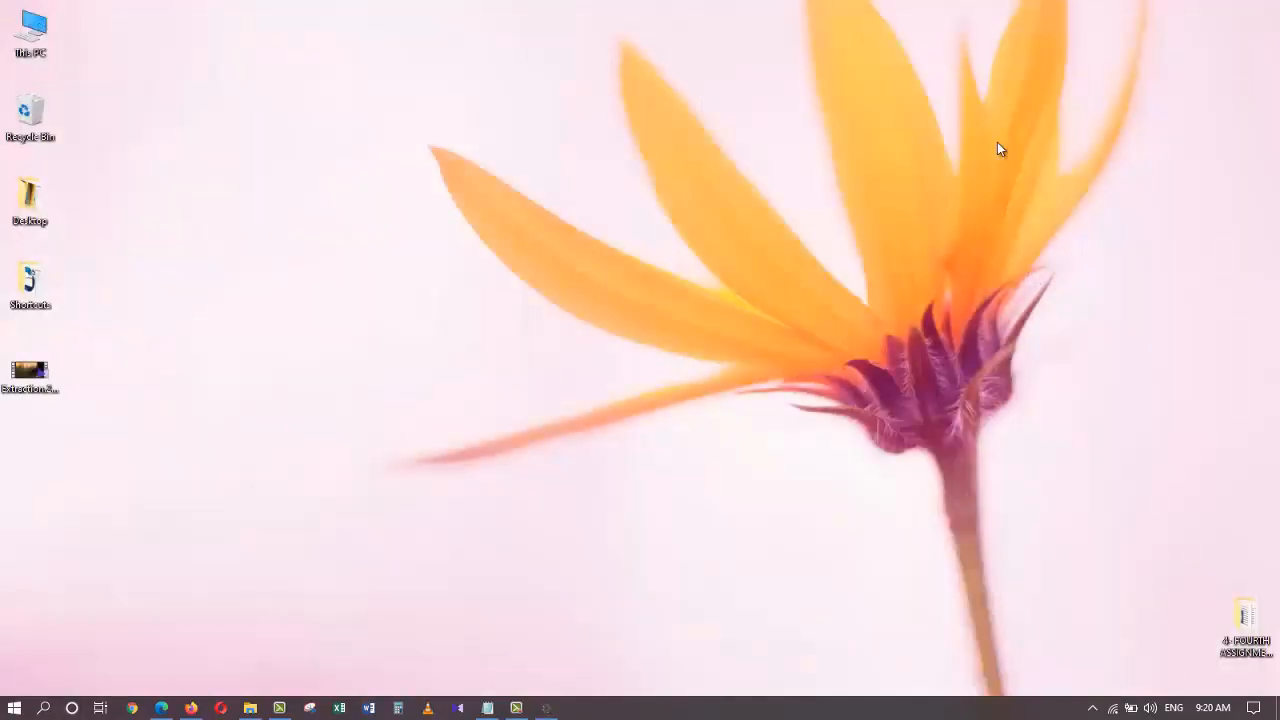
mouse_move(1270, 700)
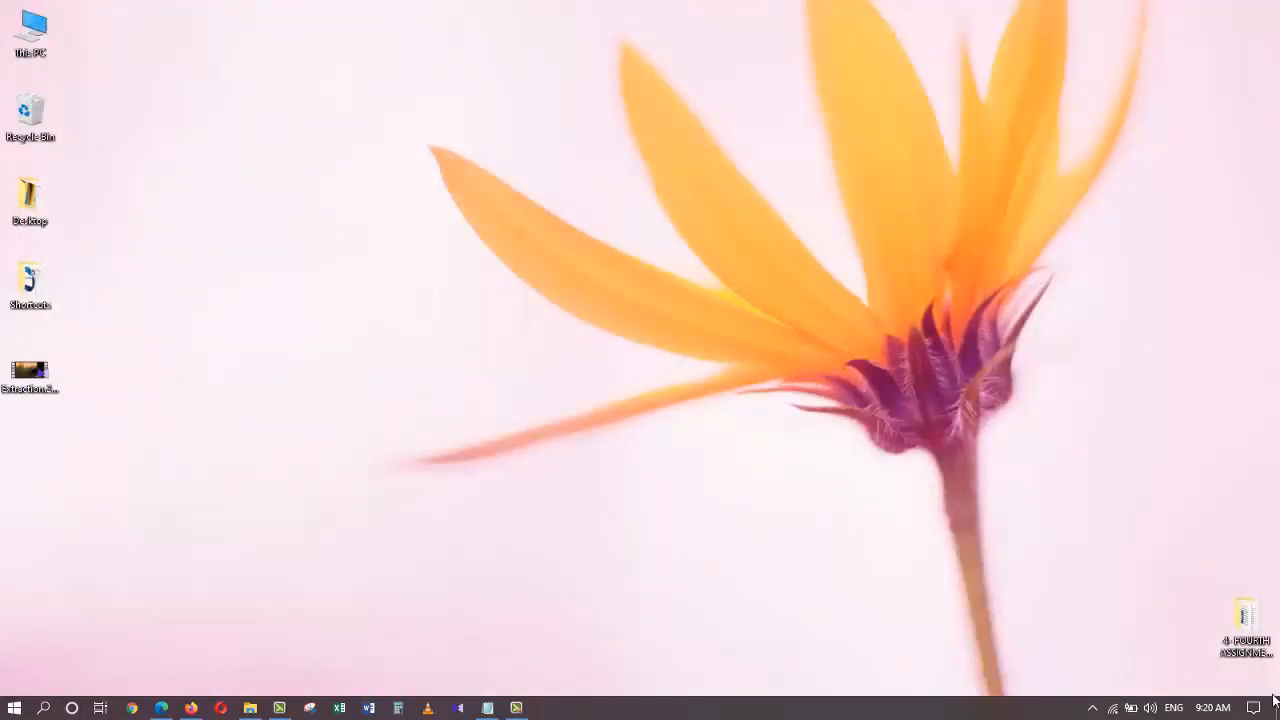
left_click(1262, 708)
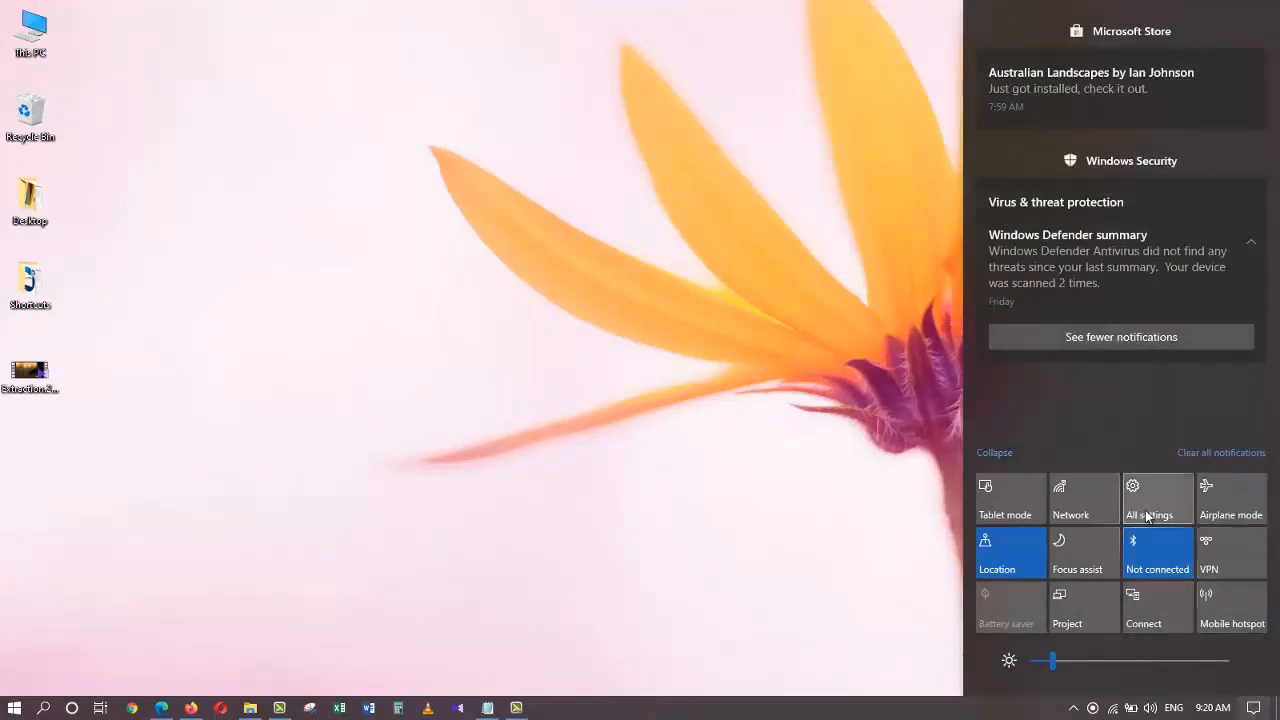
left_click(1156, 498)
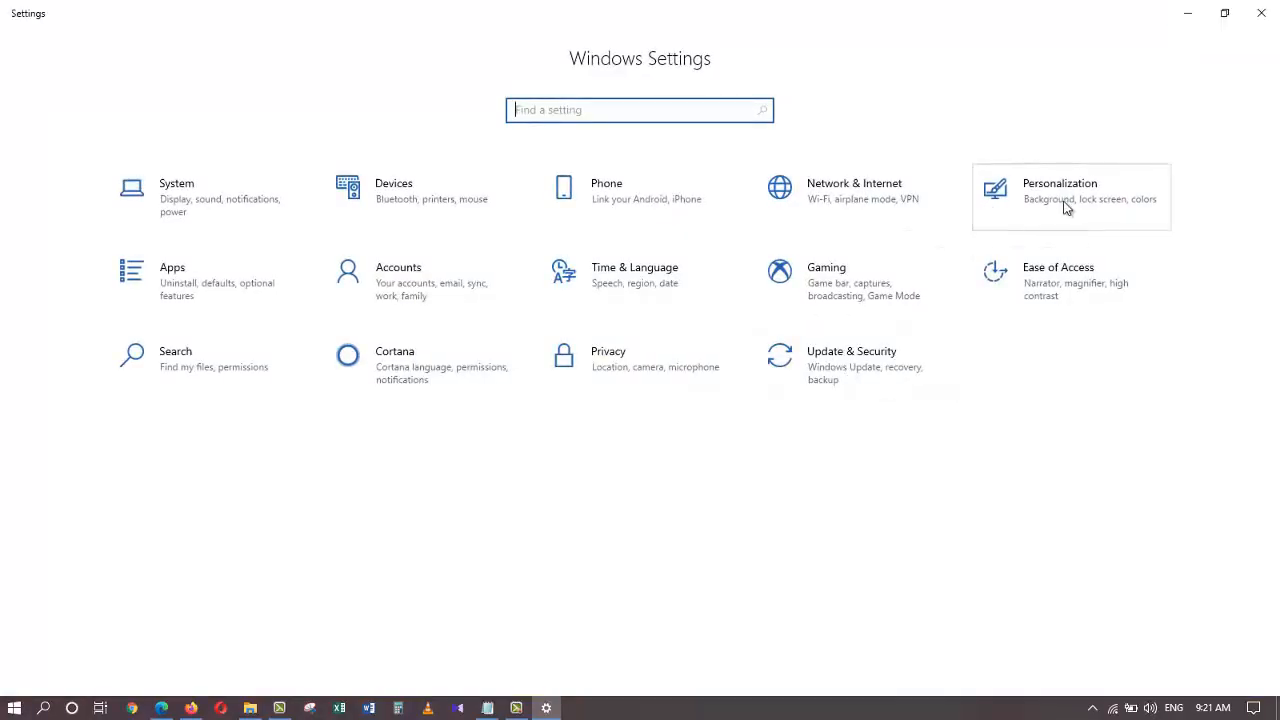
mouse_move(1198, 92)
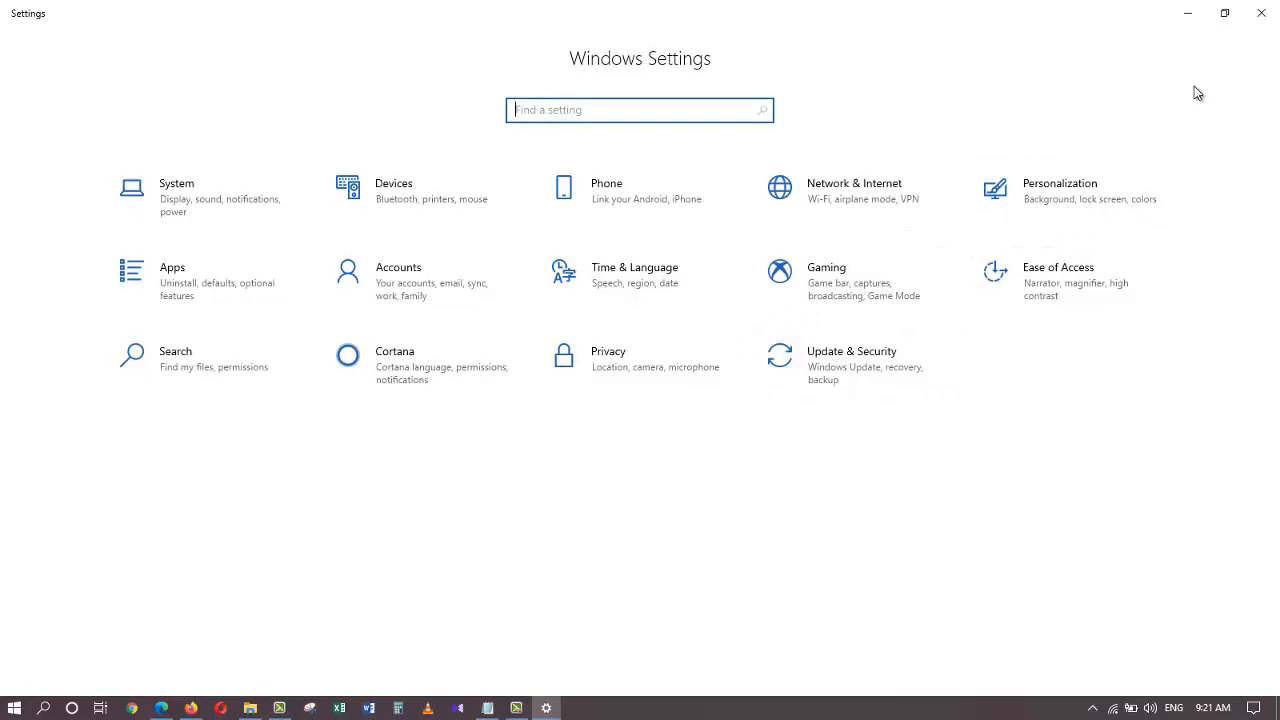
mouse_move(1276, 48)
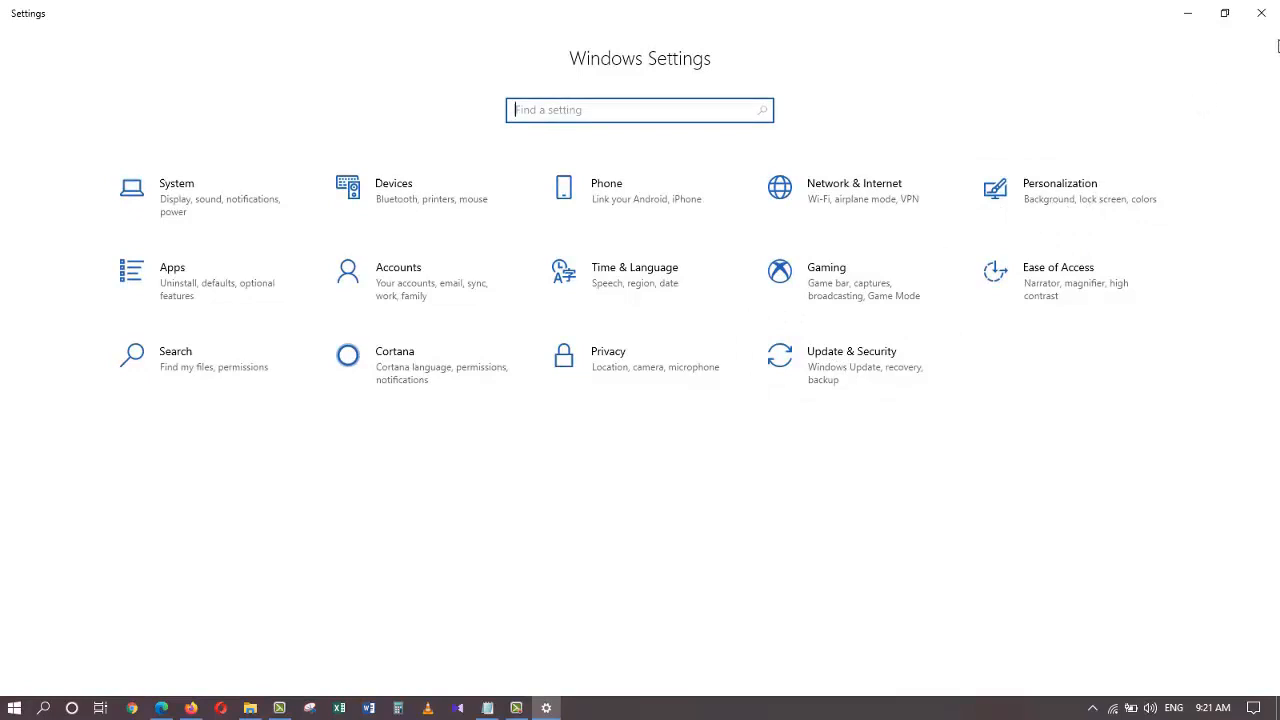
left_click(1260, 12)
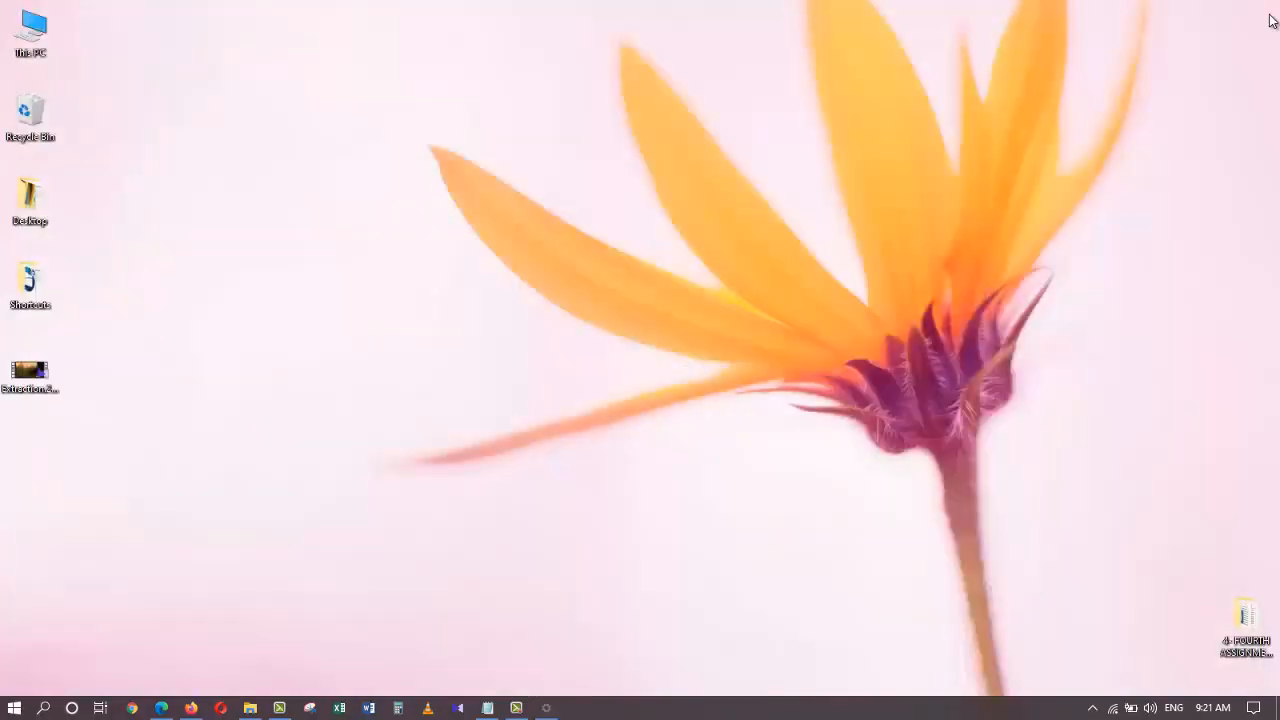
mouse_move(768, 326)
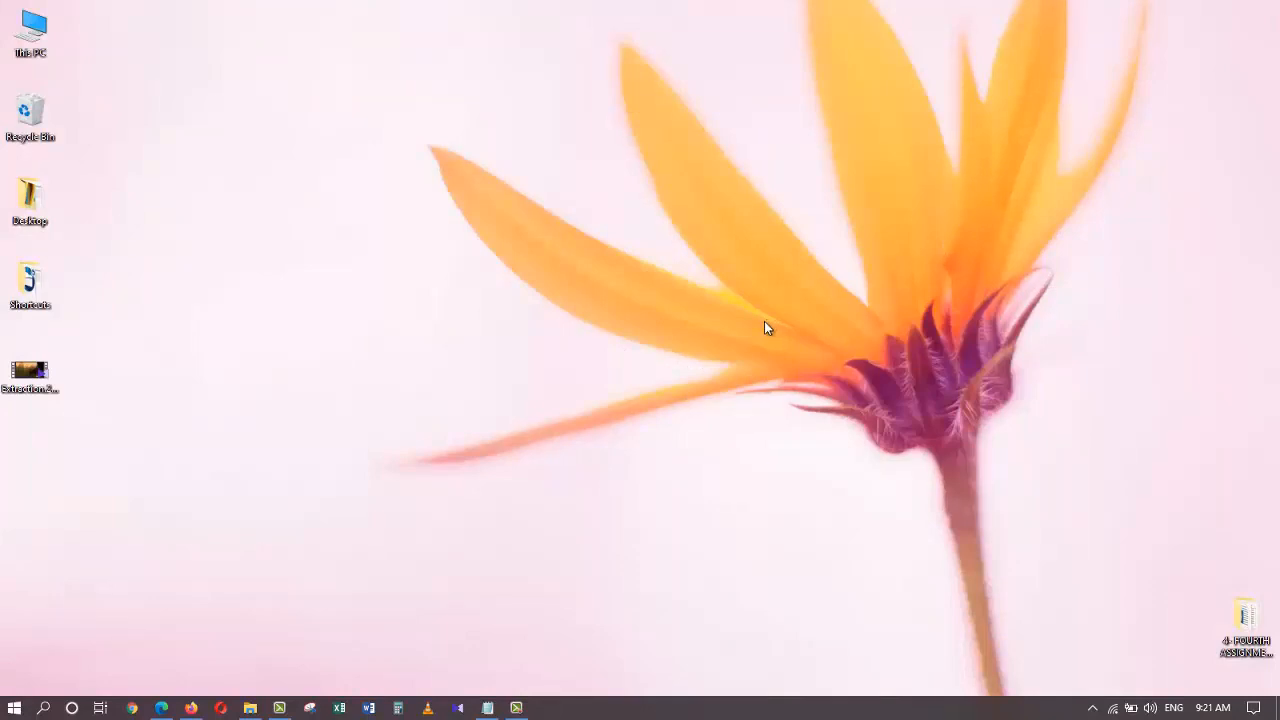
mouse_move(590, 344)
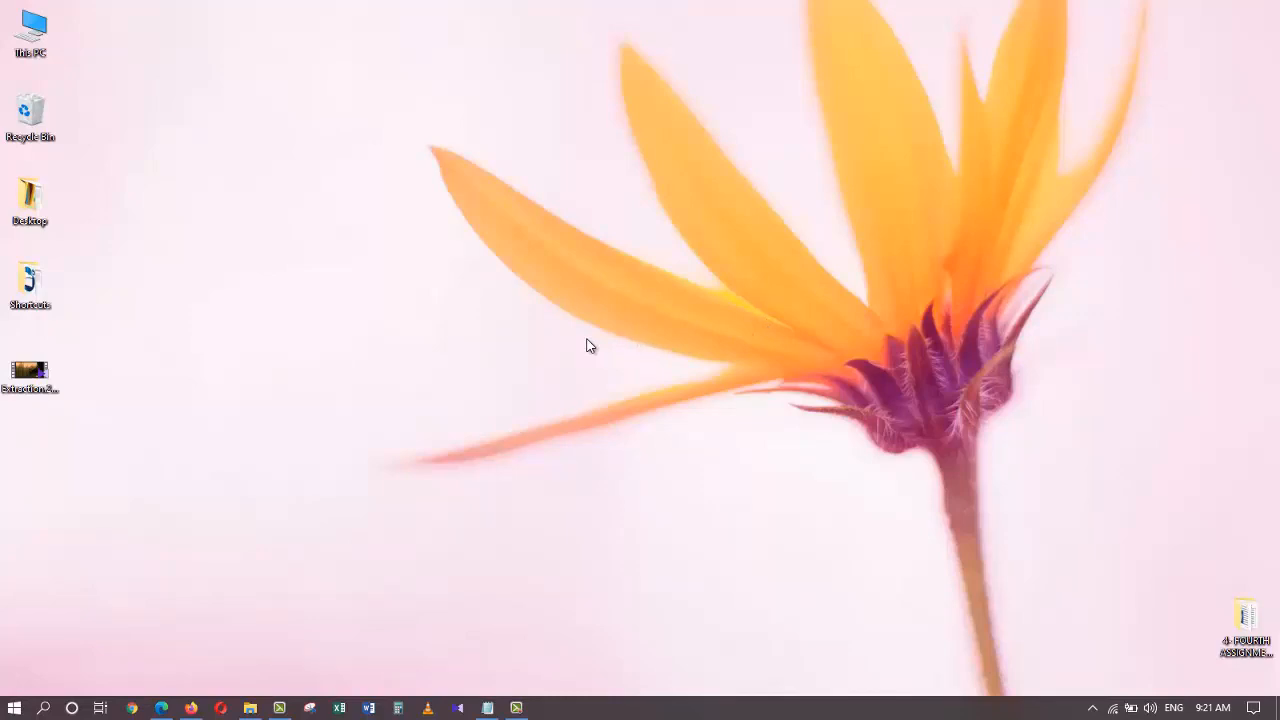
Use the desktop's Personalize option to bring up the Background page showing the Flowers slideshow.
right_click(588, 344)
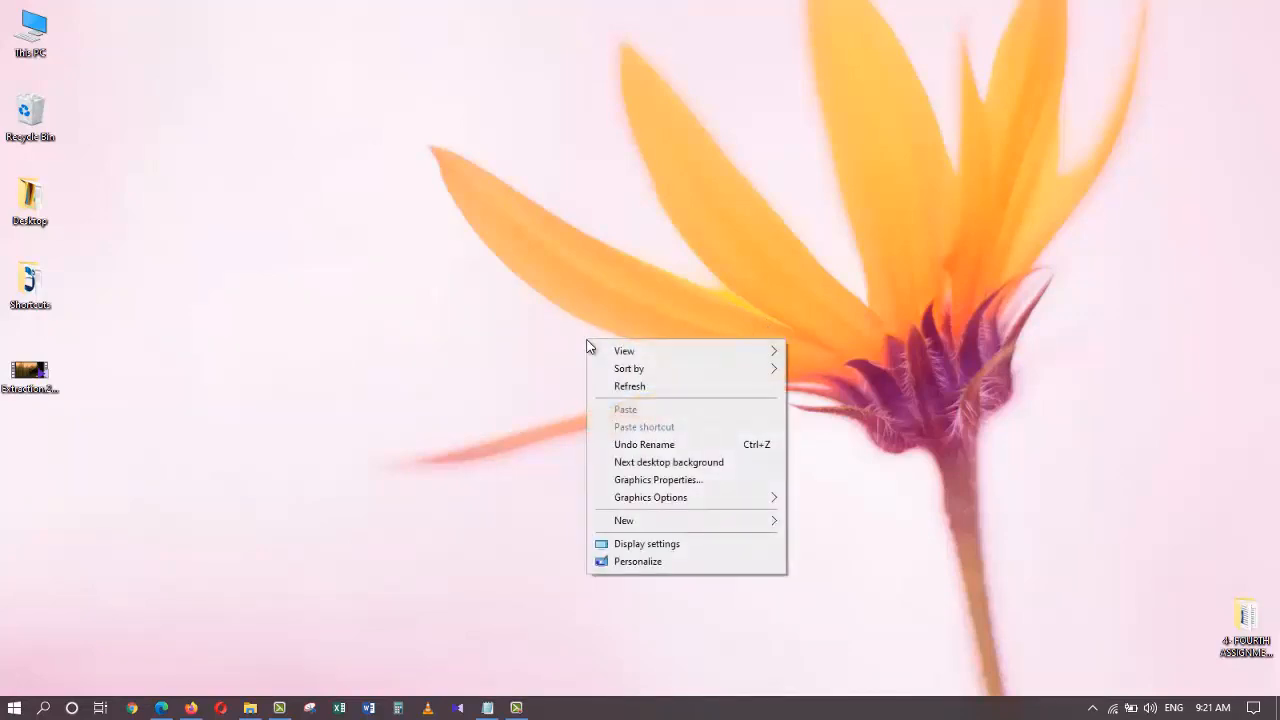
left_click(638, 560)
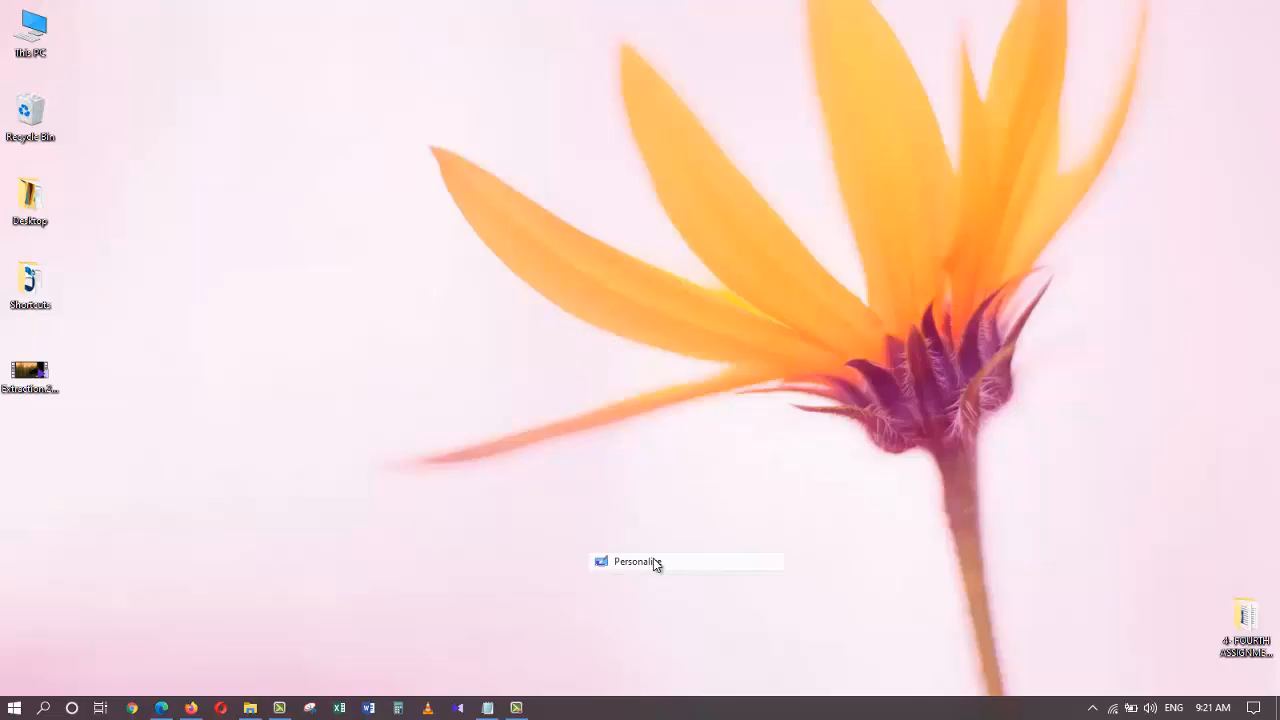
left_click(636, 560)
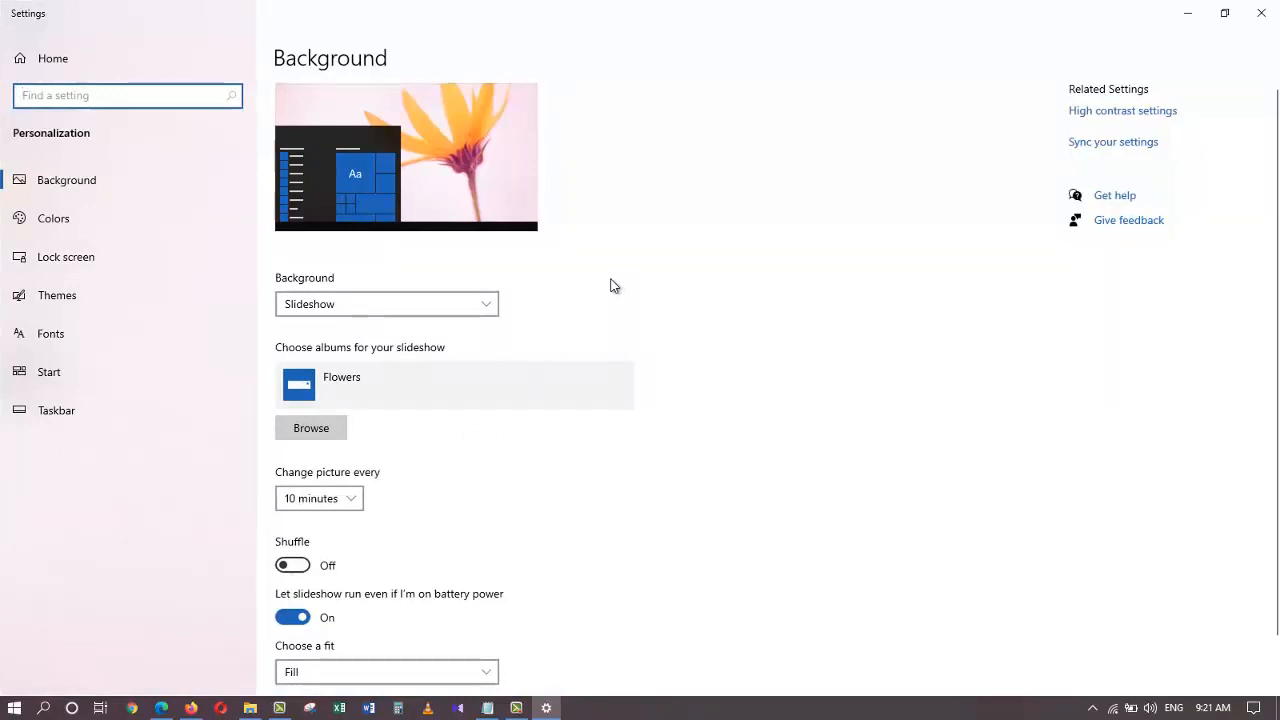
Switch the background type from Slideshow to Picture and keep the fit set to Fill.
left_click(384, 304)
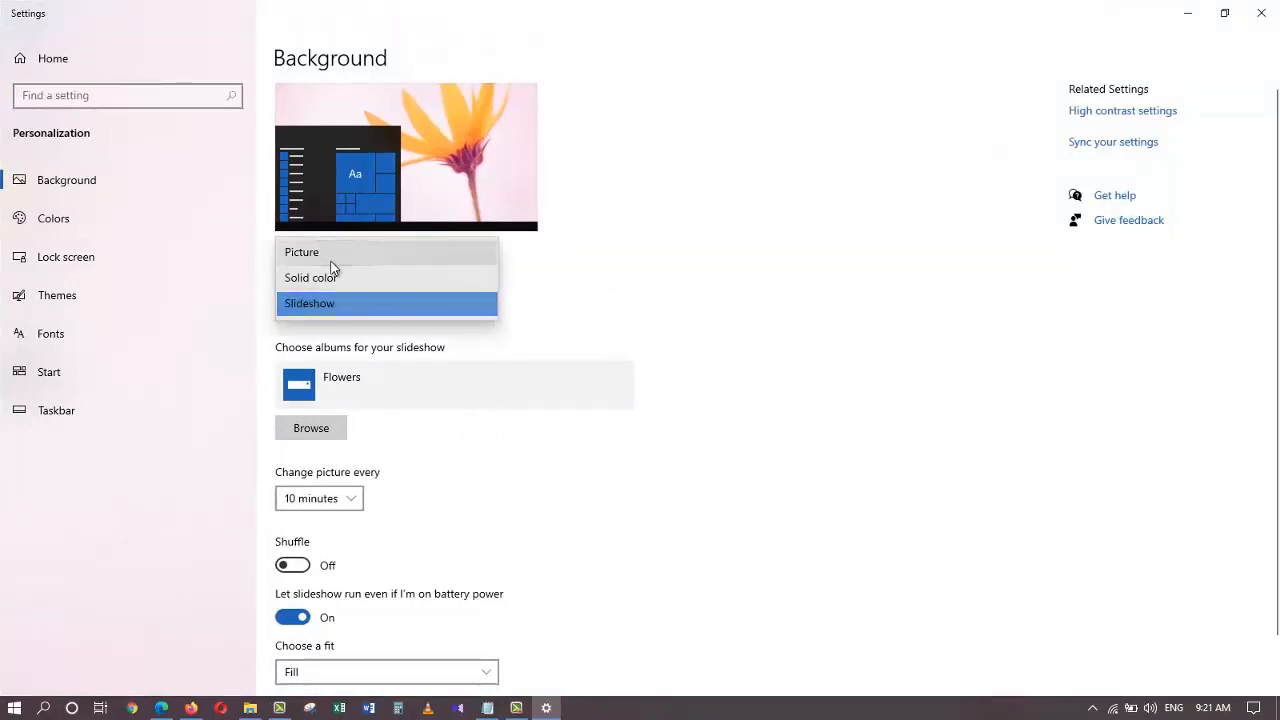
left_click(300, 252)
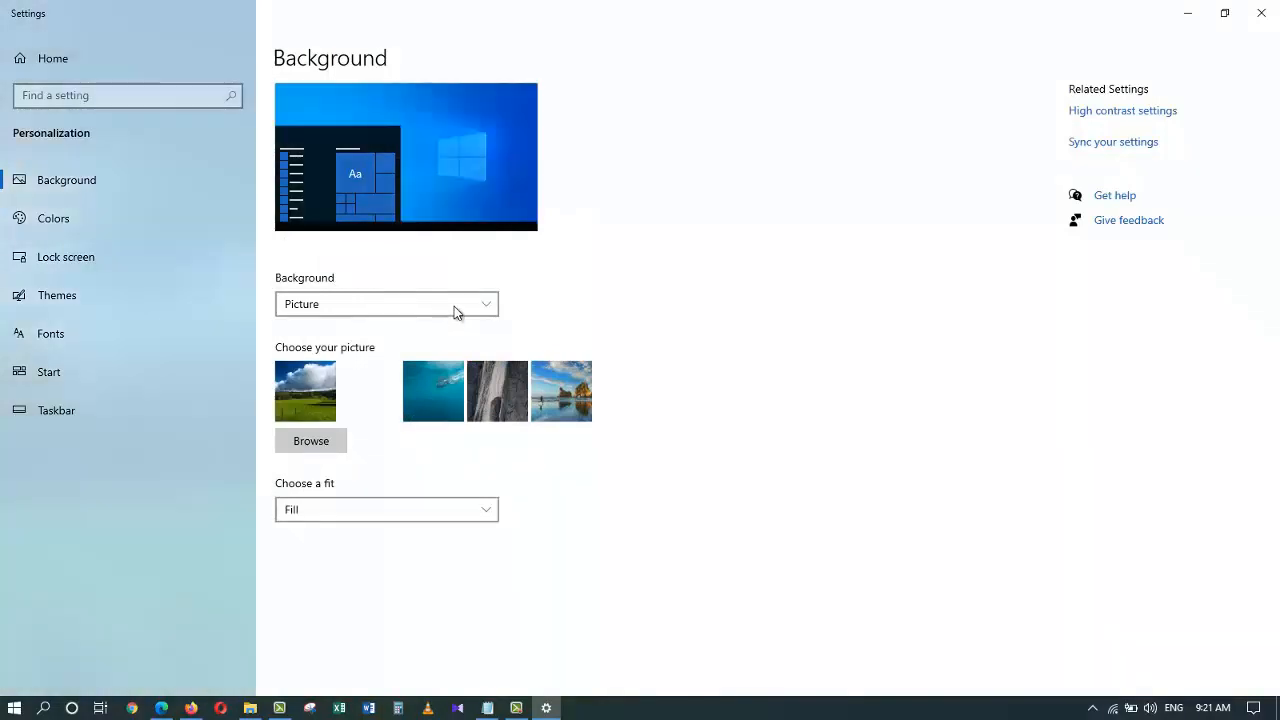
left_click(386, 304)
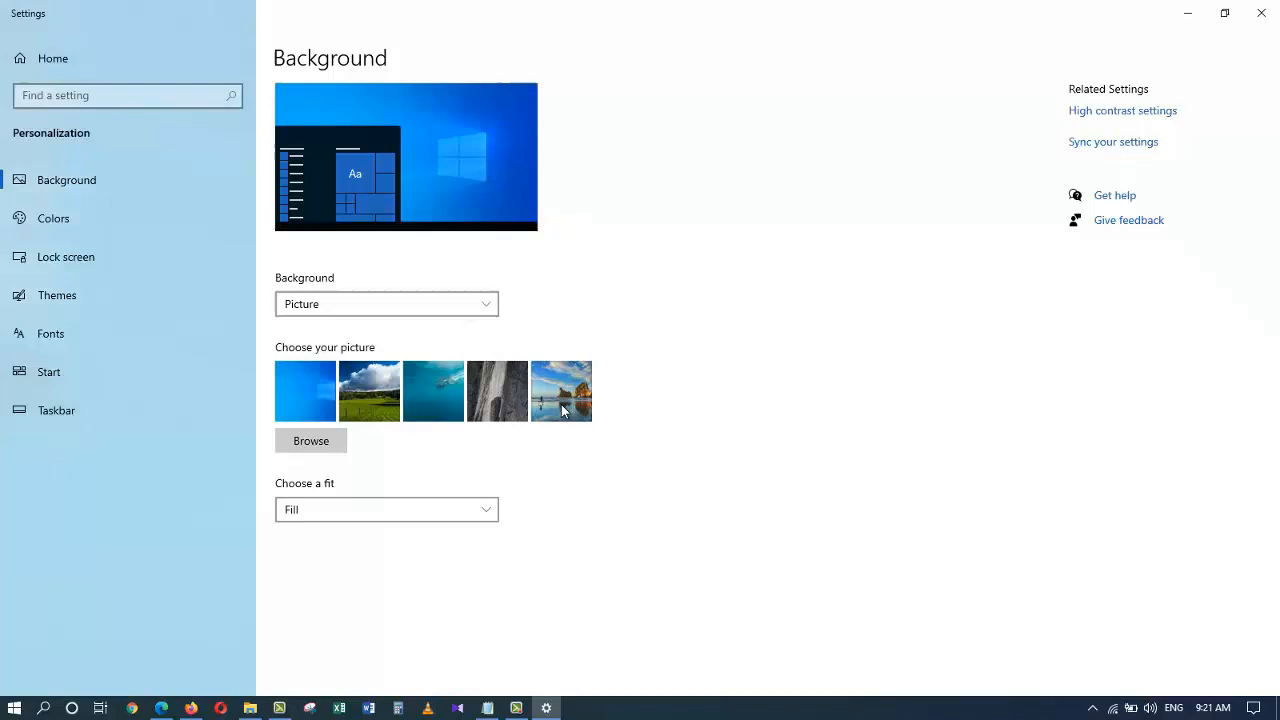
mouse_move(536, 528)
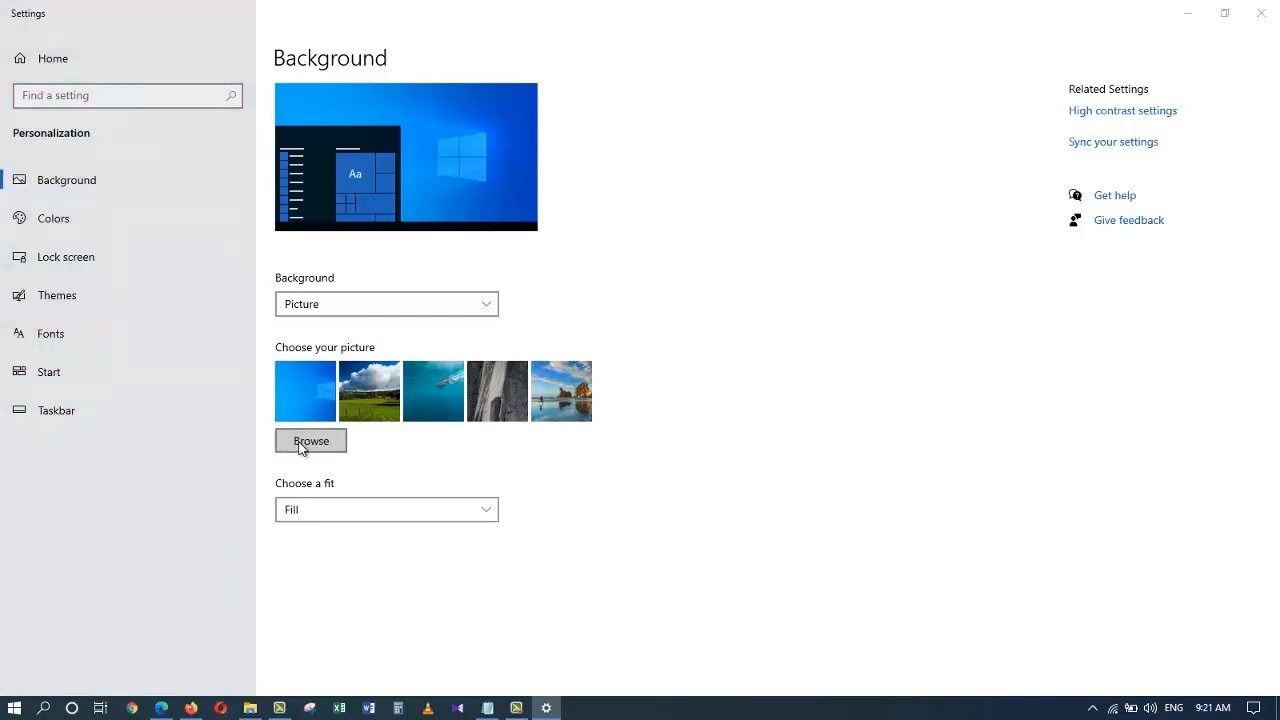
left_click(310, 442)
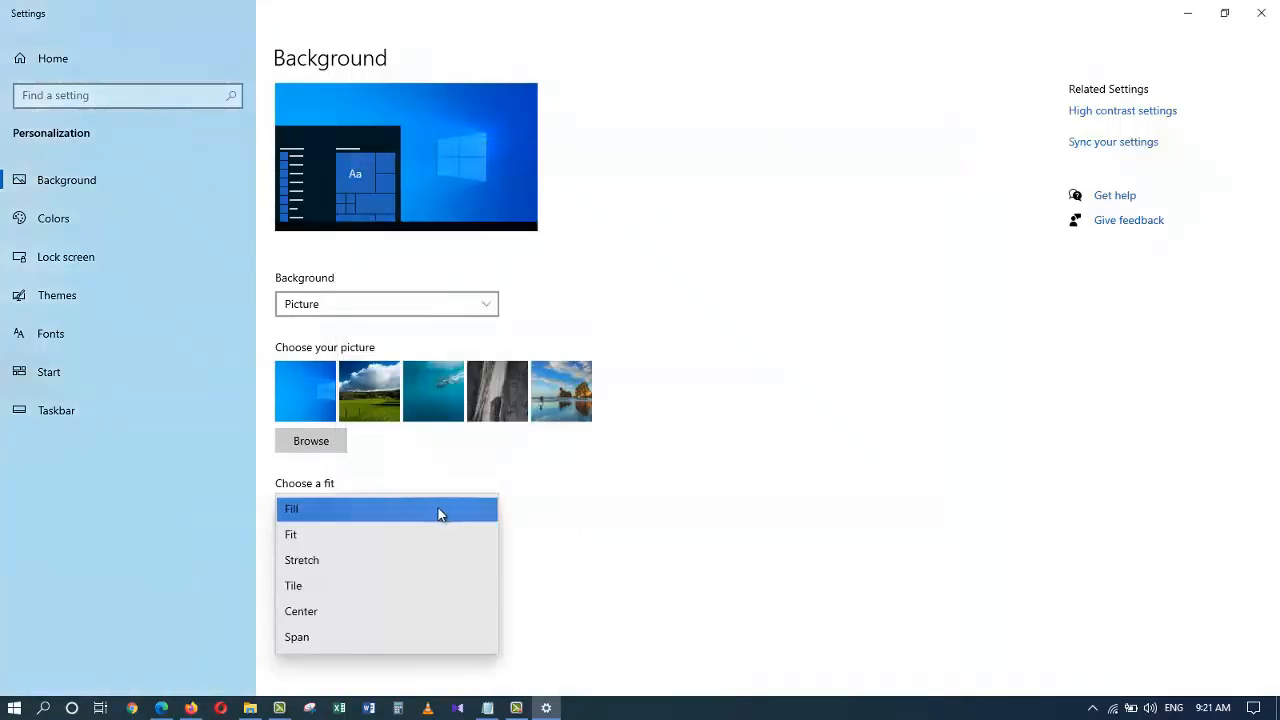
left_click(292, 508)
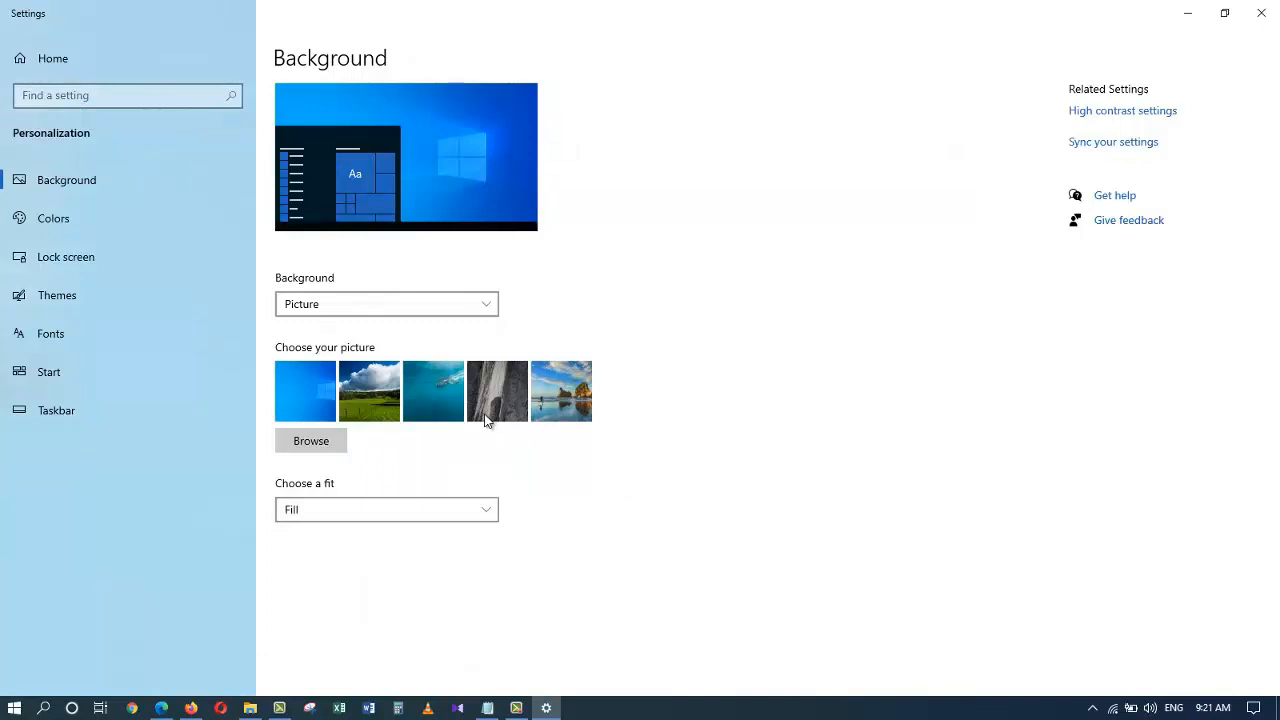
mouse_move(548, 404)
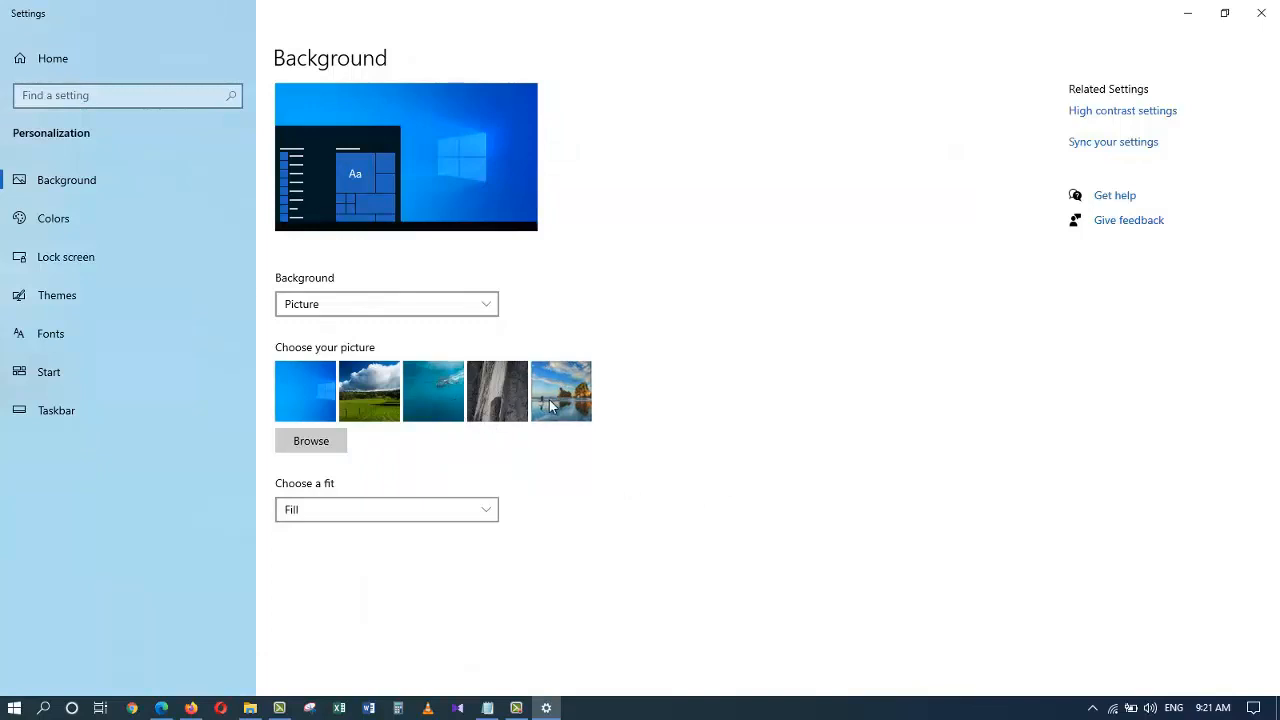
Set the beach photo with rock arches and a runner as the desktop wallpaper.
left_click(560, 390)
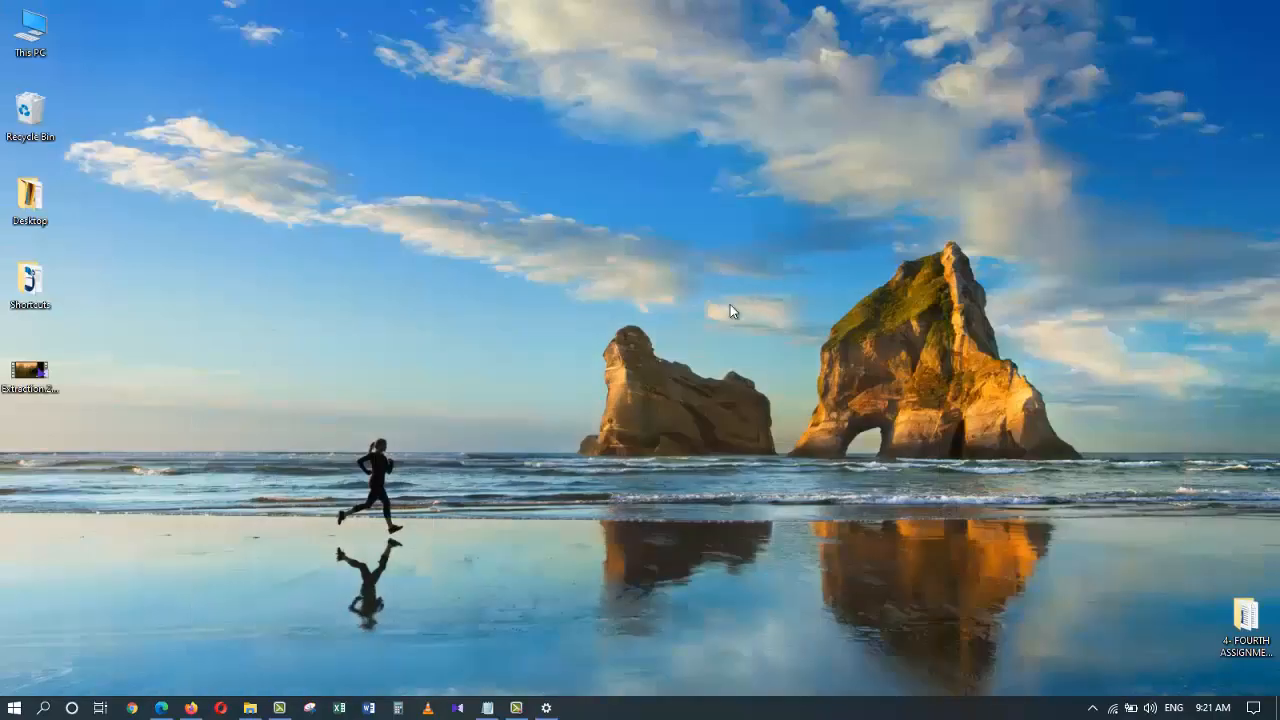
mouse_move(768, 370)
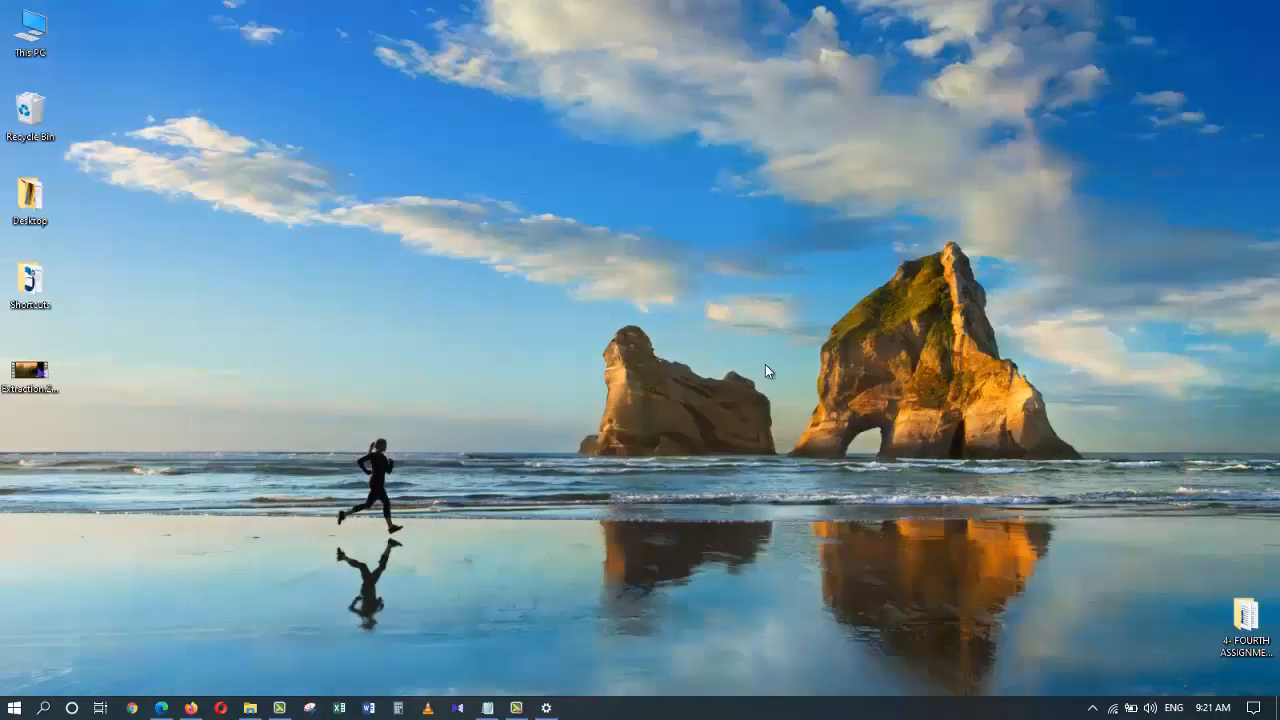
mouse_move(592, 566)
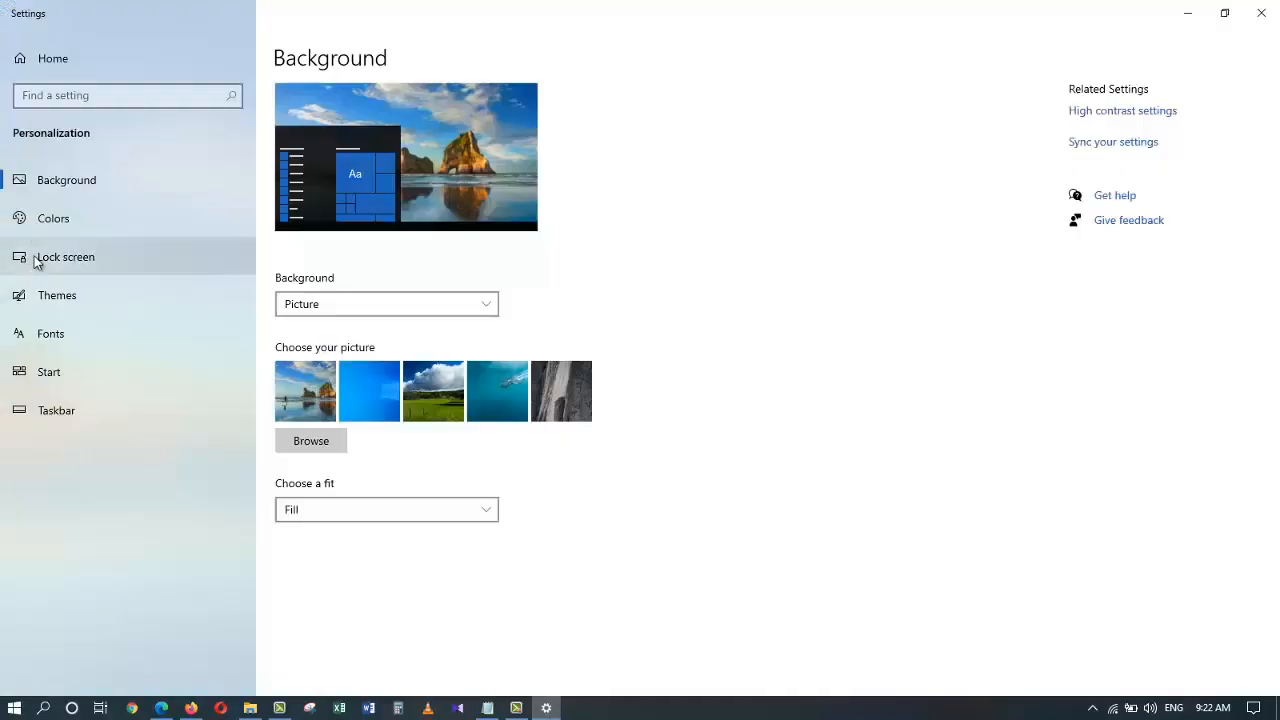
Go to the Colors page, scroll to Windows colors and check the Start menu's current accents.
left_click(52, 218)
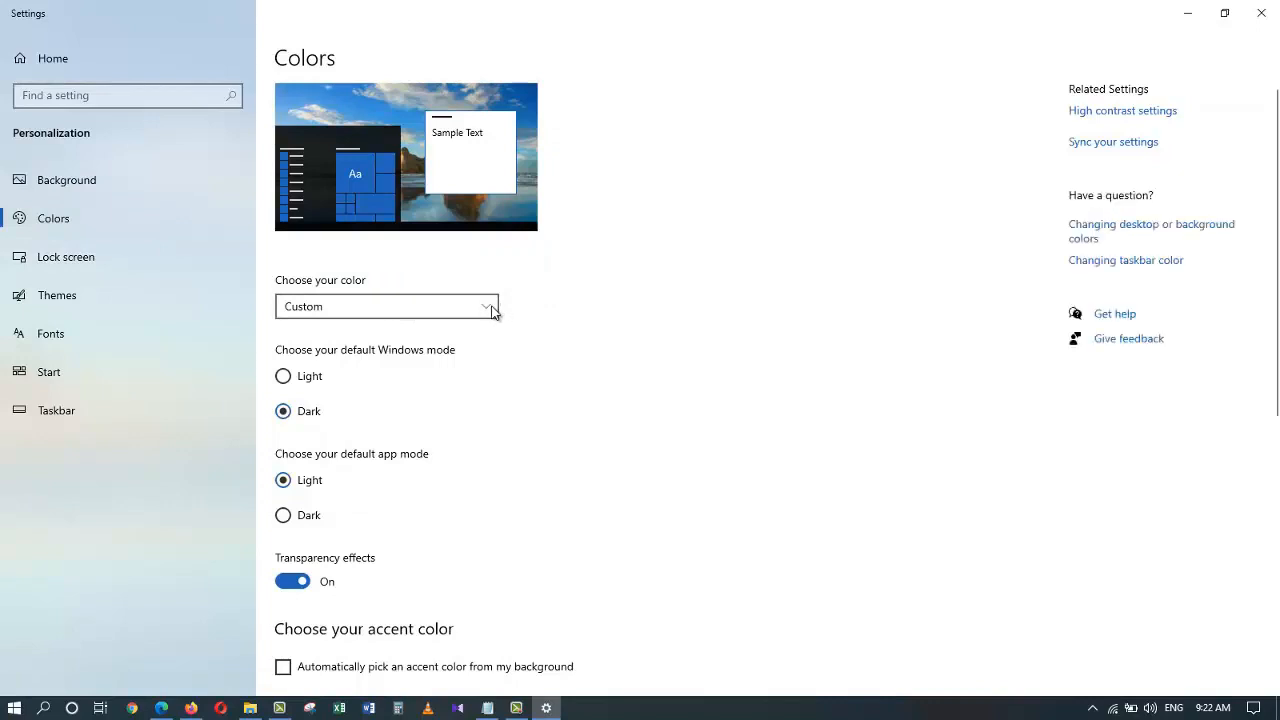
mouse_move(500, 308)
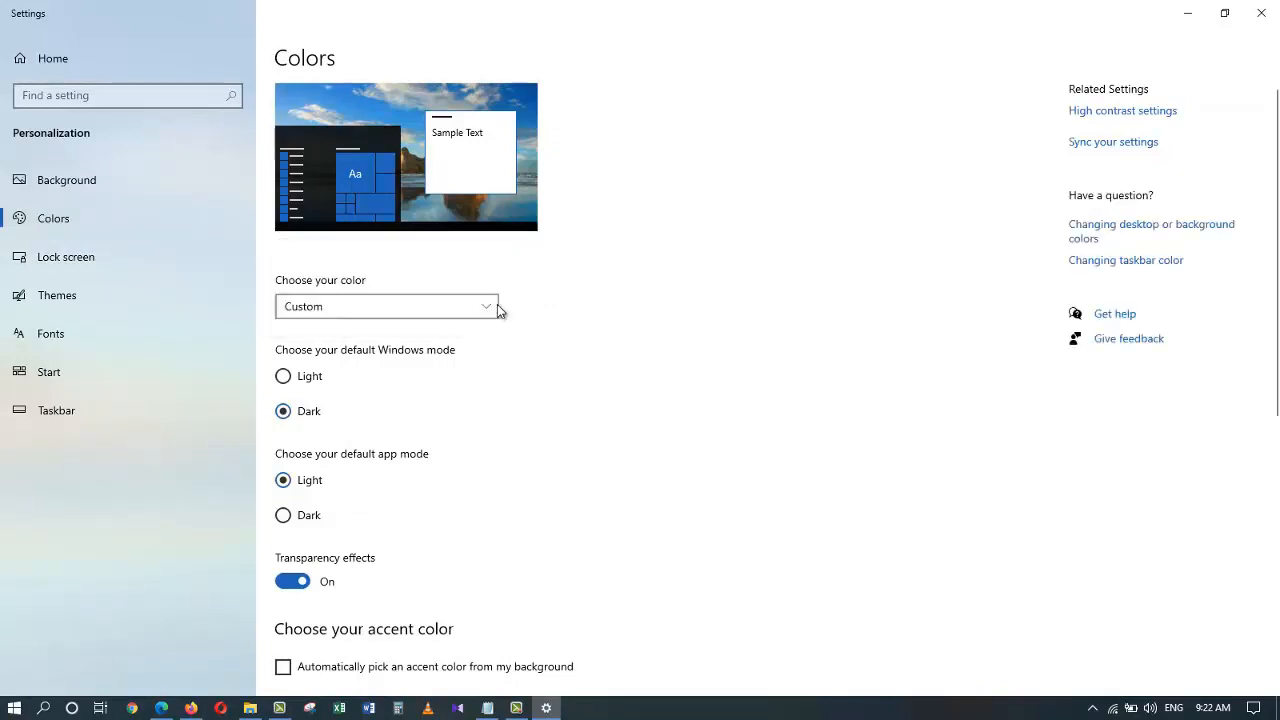
scroll("down", 3)
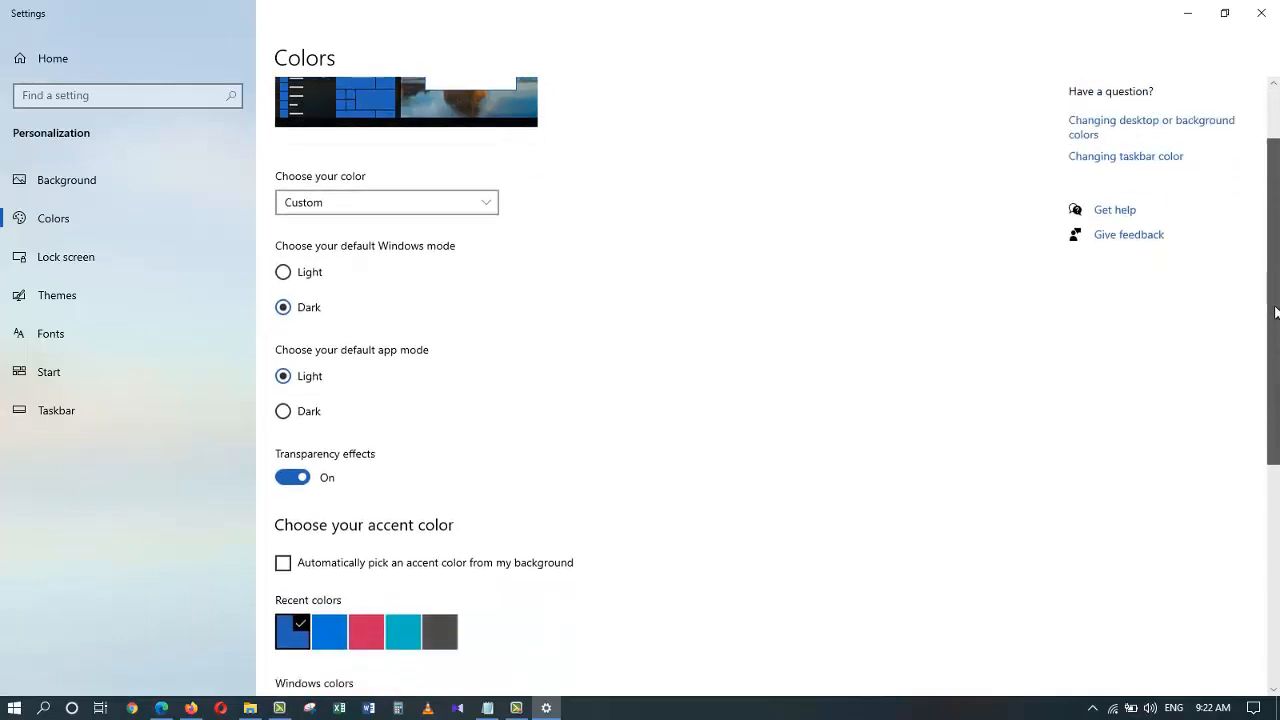
scroll("up", 3)
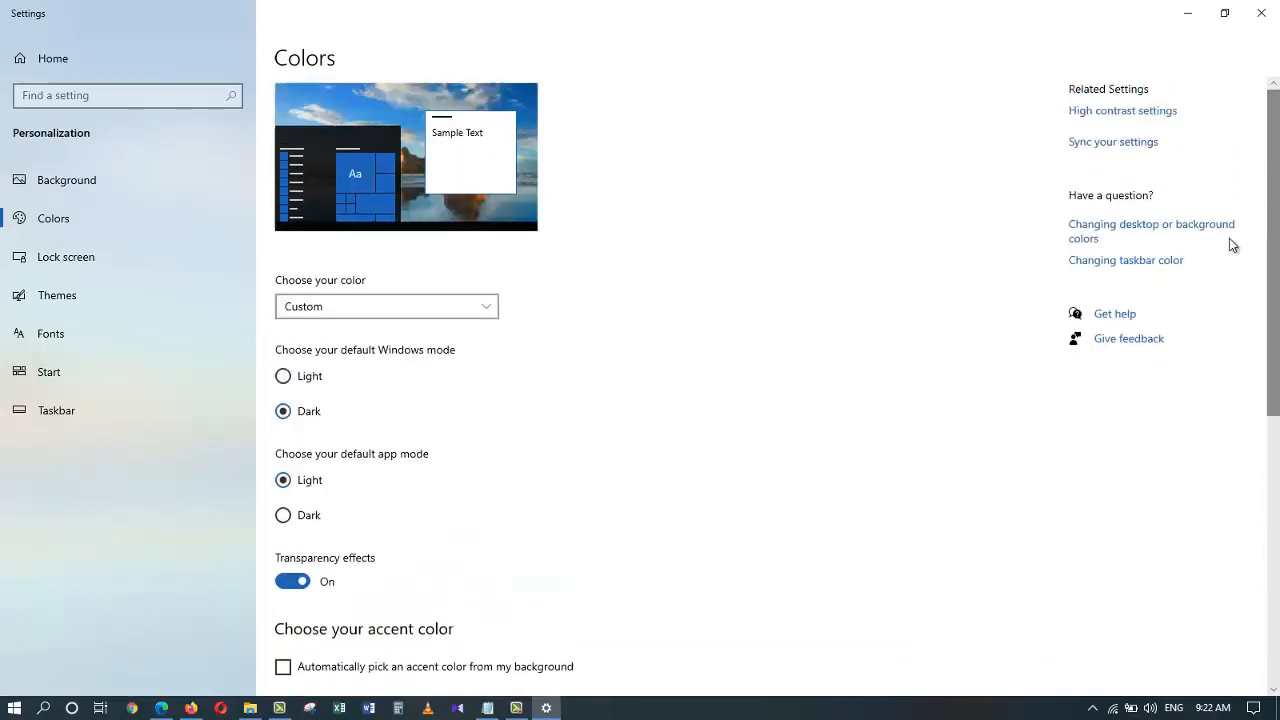
scroll("down", 3)
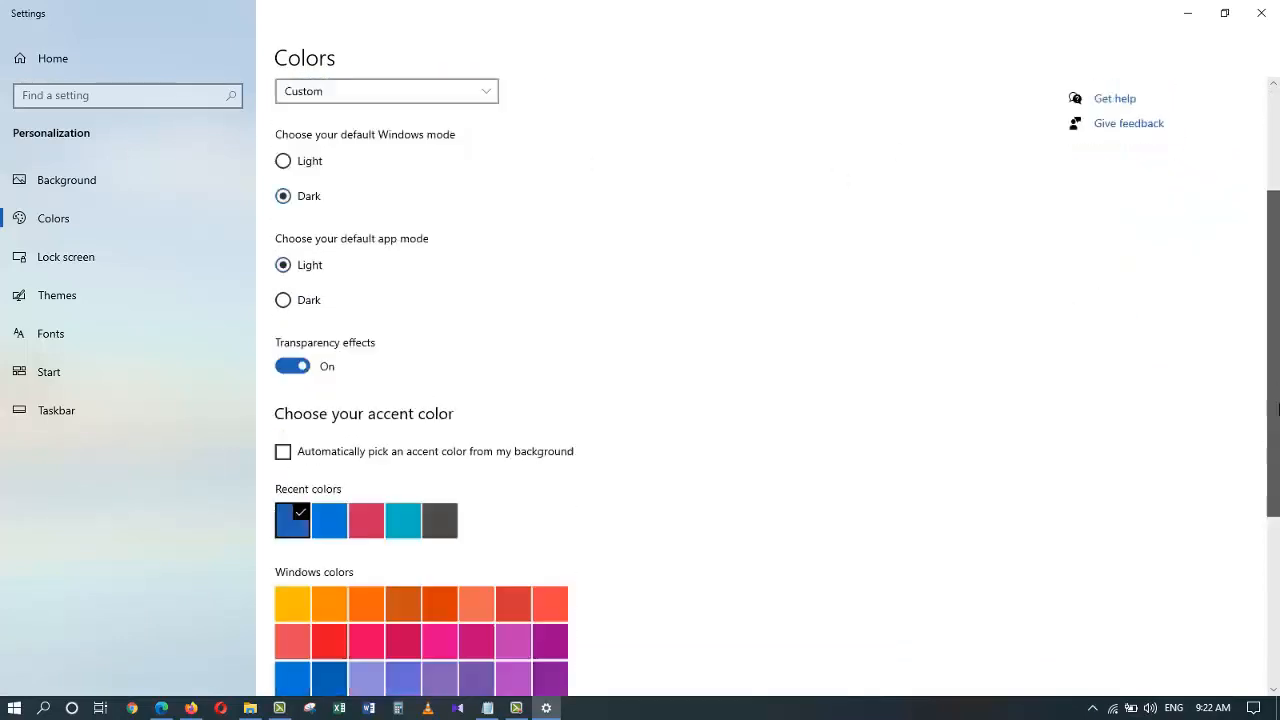
scroll("down", 3)
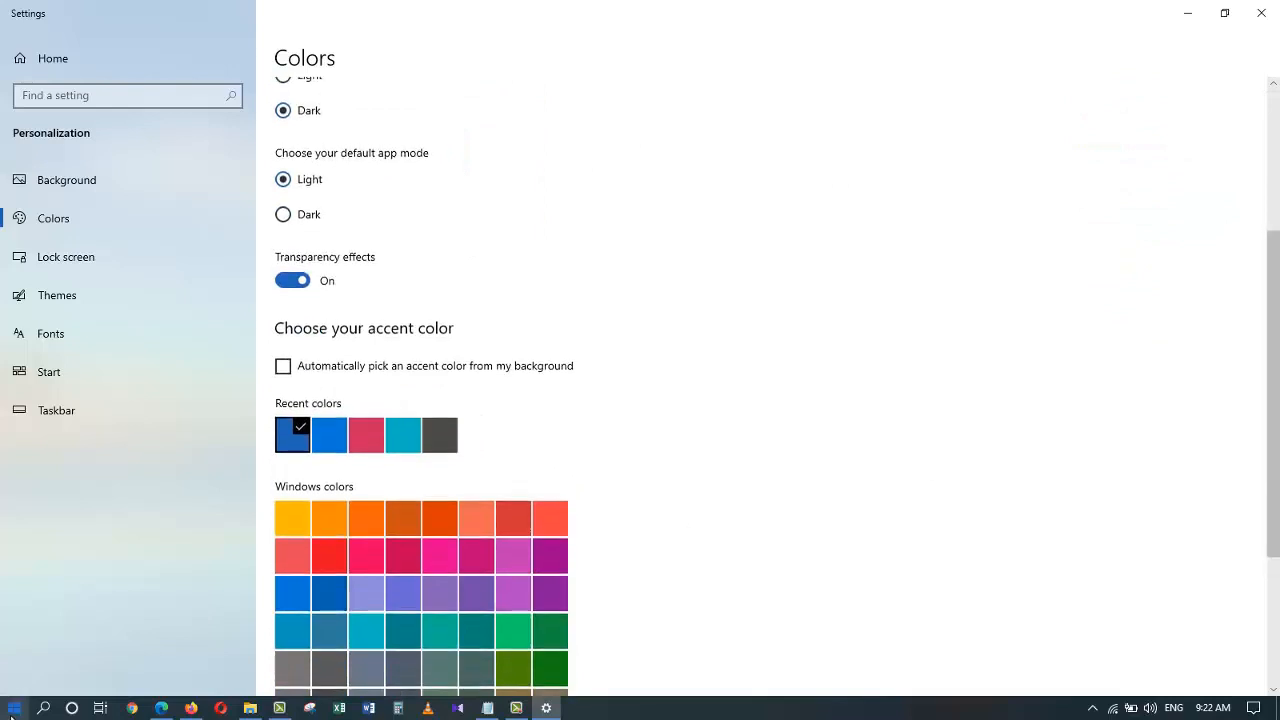
left_click(16, 708)
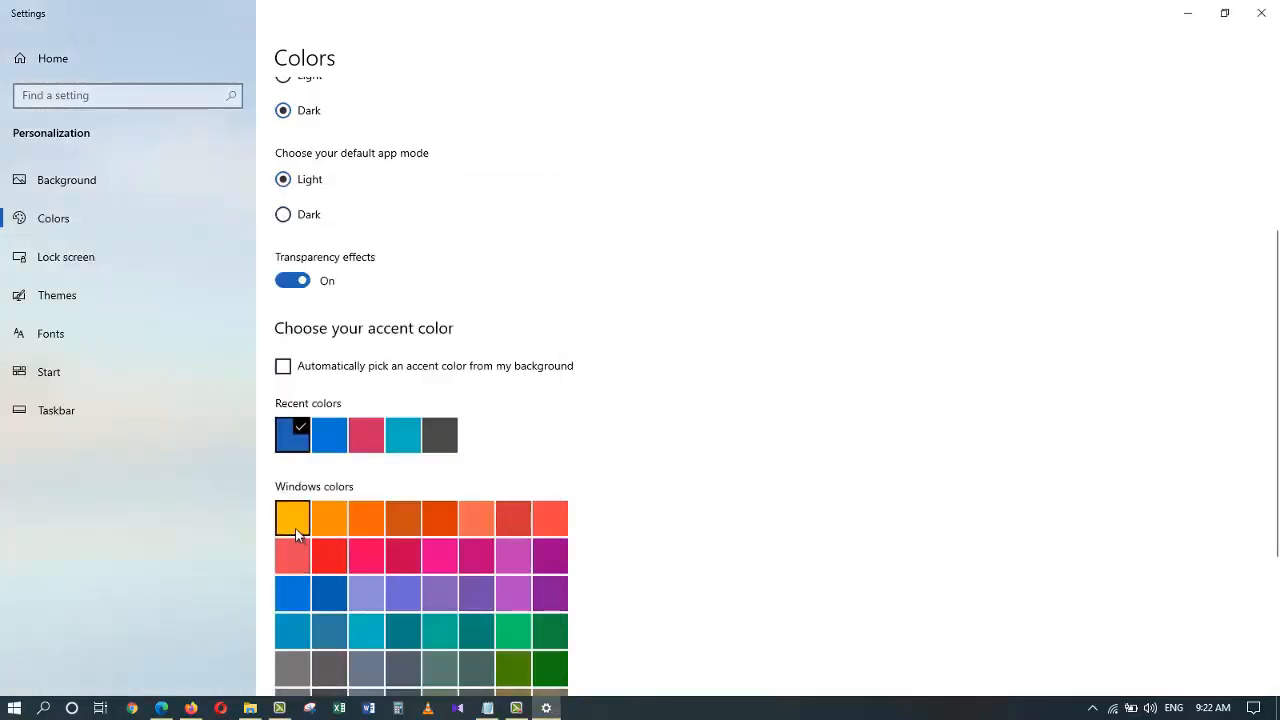
mouse_move(922, 412)
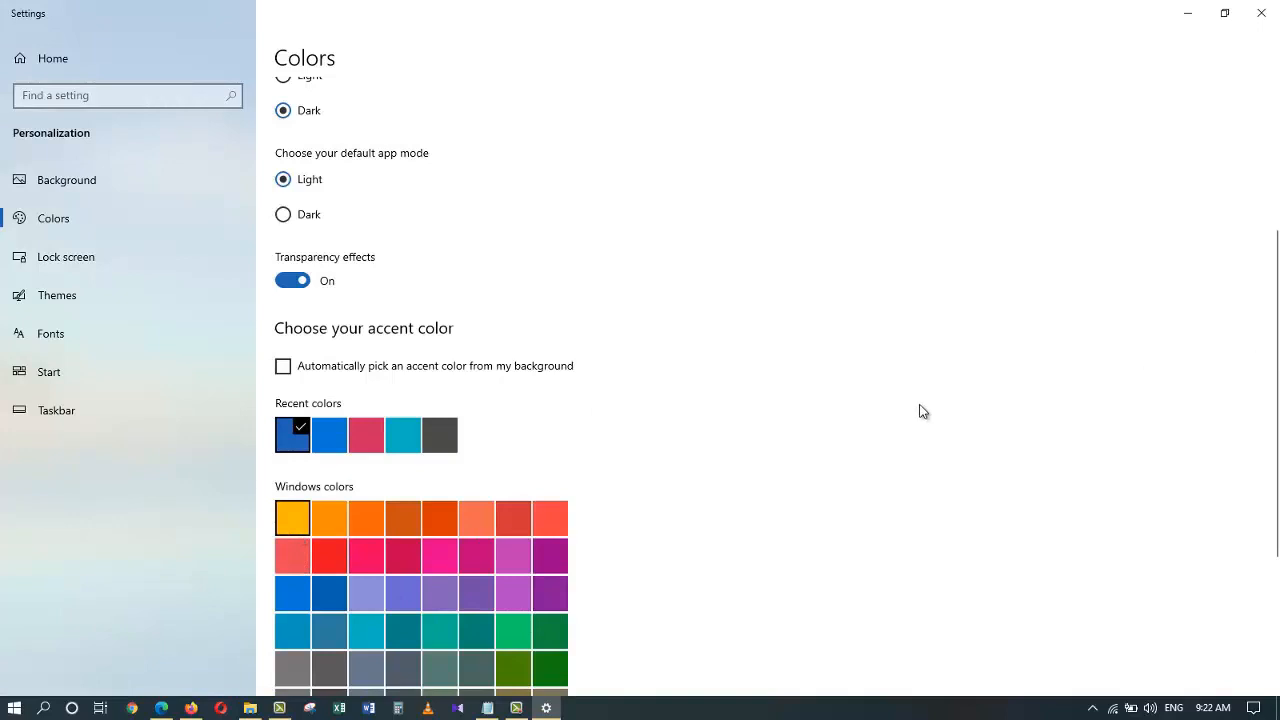
mouse_move(398, 494)
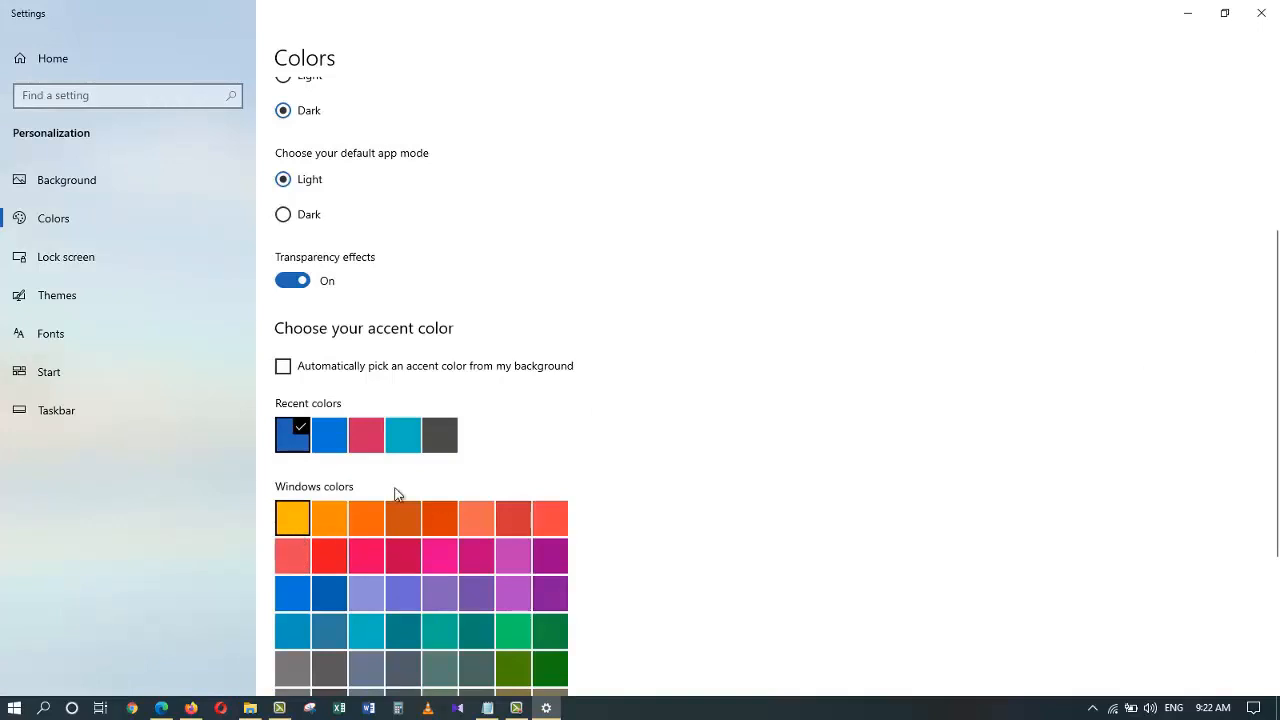
Choose the yellow swatch as accent colour and view the yellow-accented Start menu tiles.
left_click(292, 516)
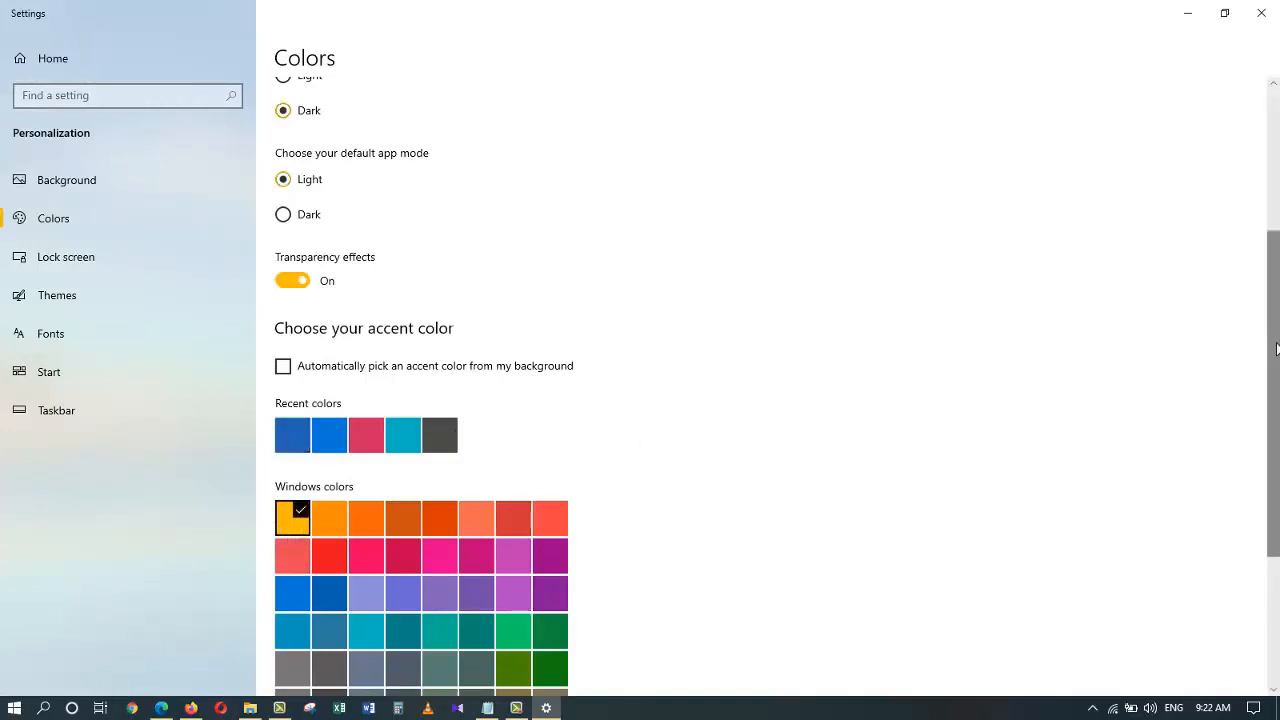
scroll("up", 3)
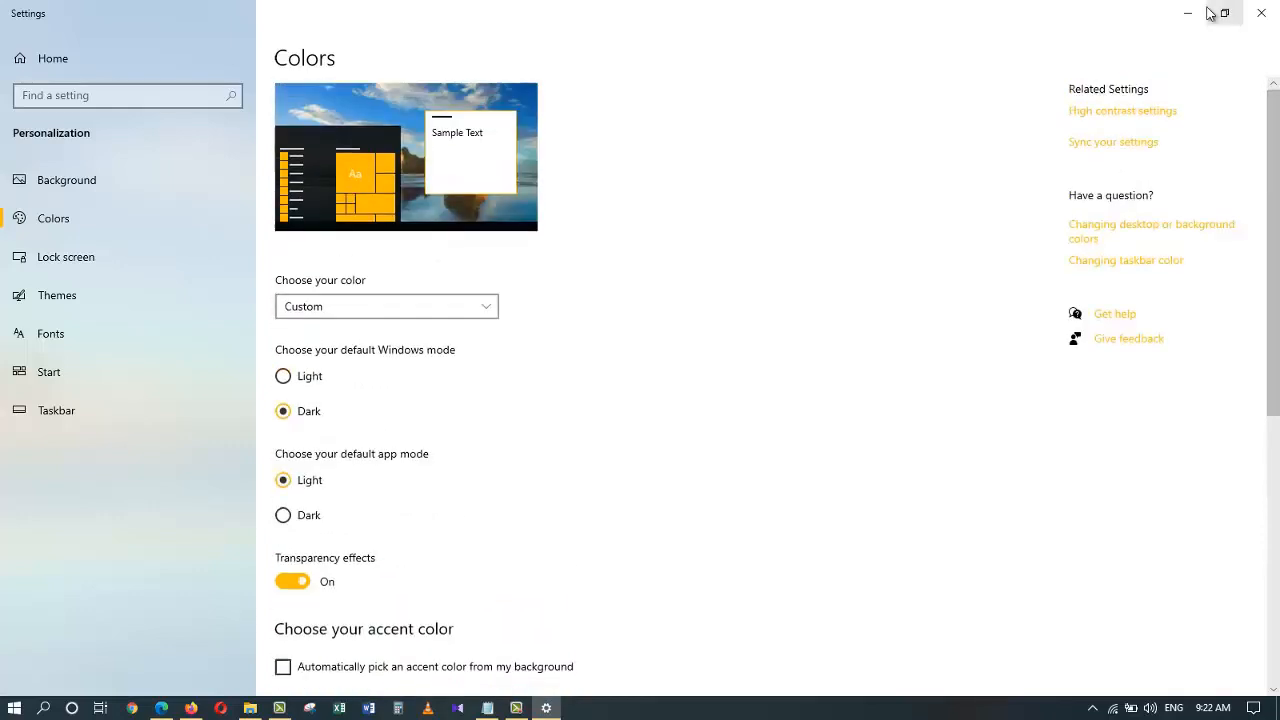
left_click(14, 708)
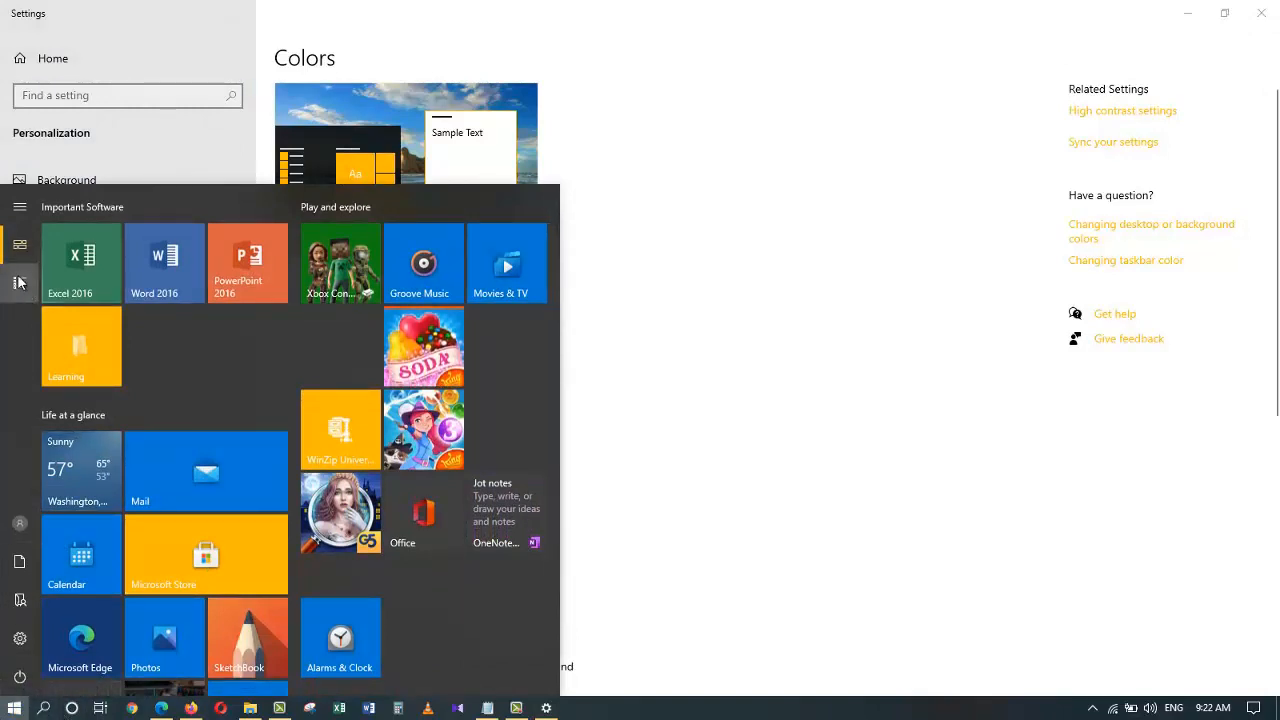
left_click(20, 284)
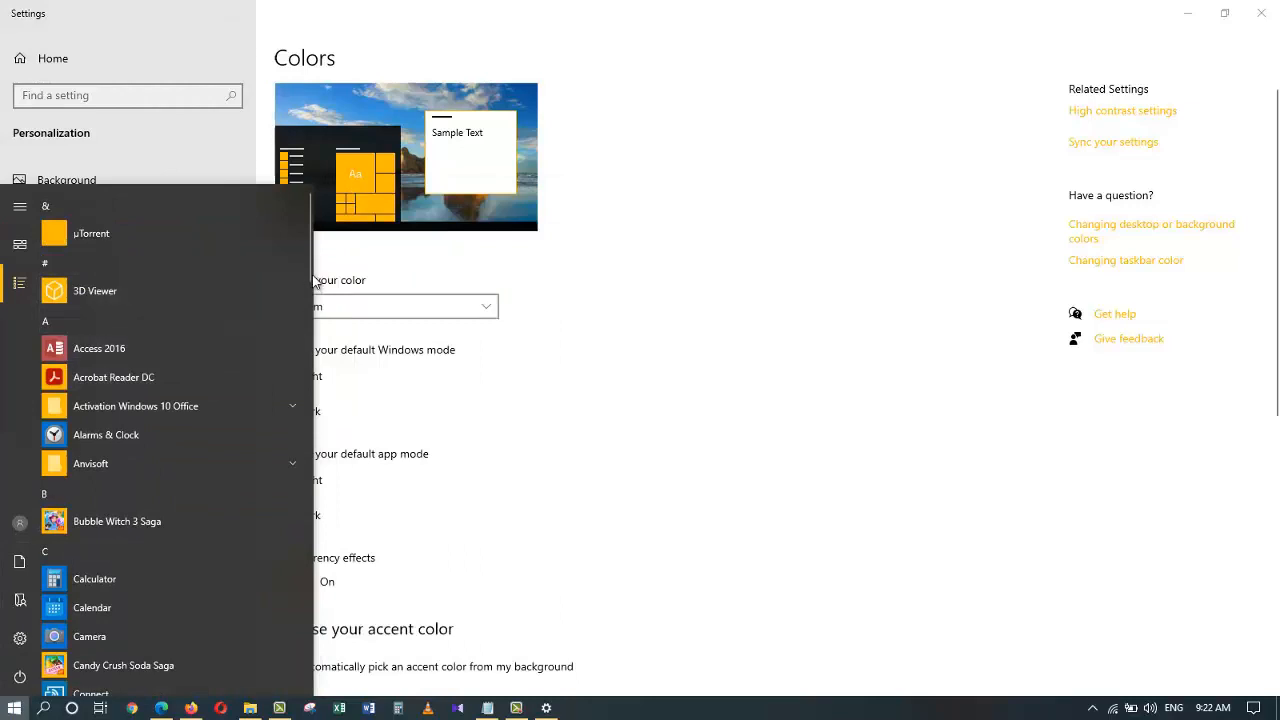
scroll("down", 3)
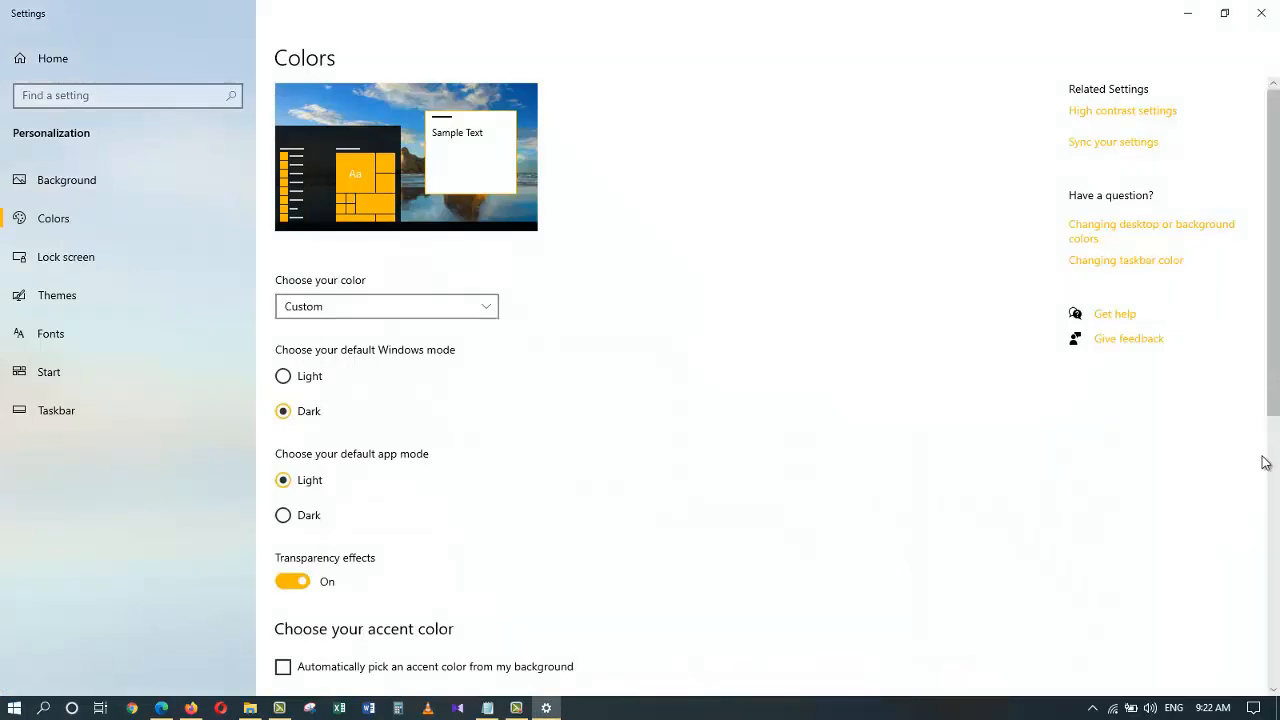
scroll("down", 3)
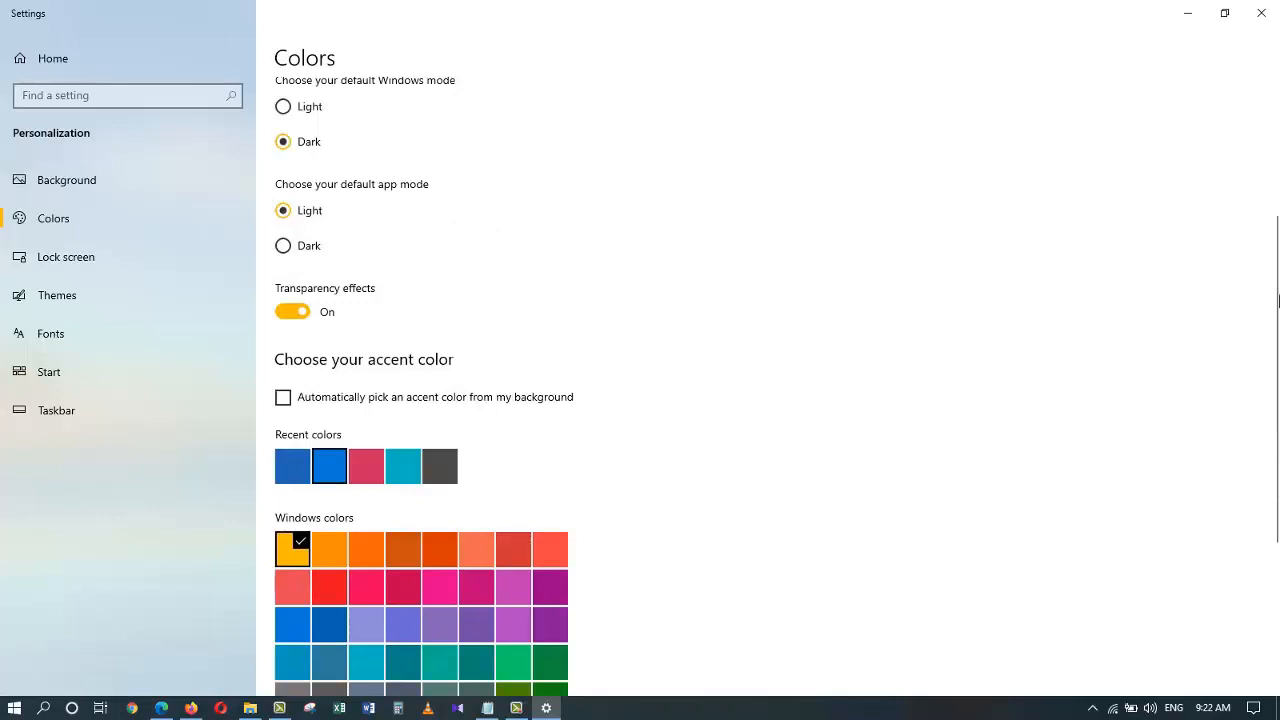
scroll("up", 3)
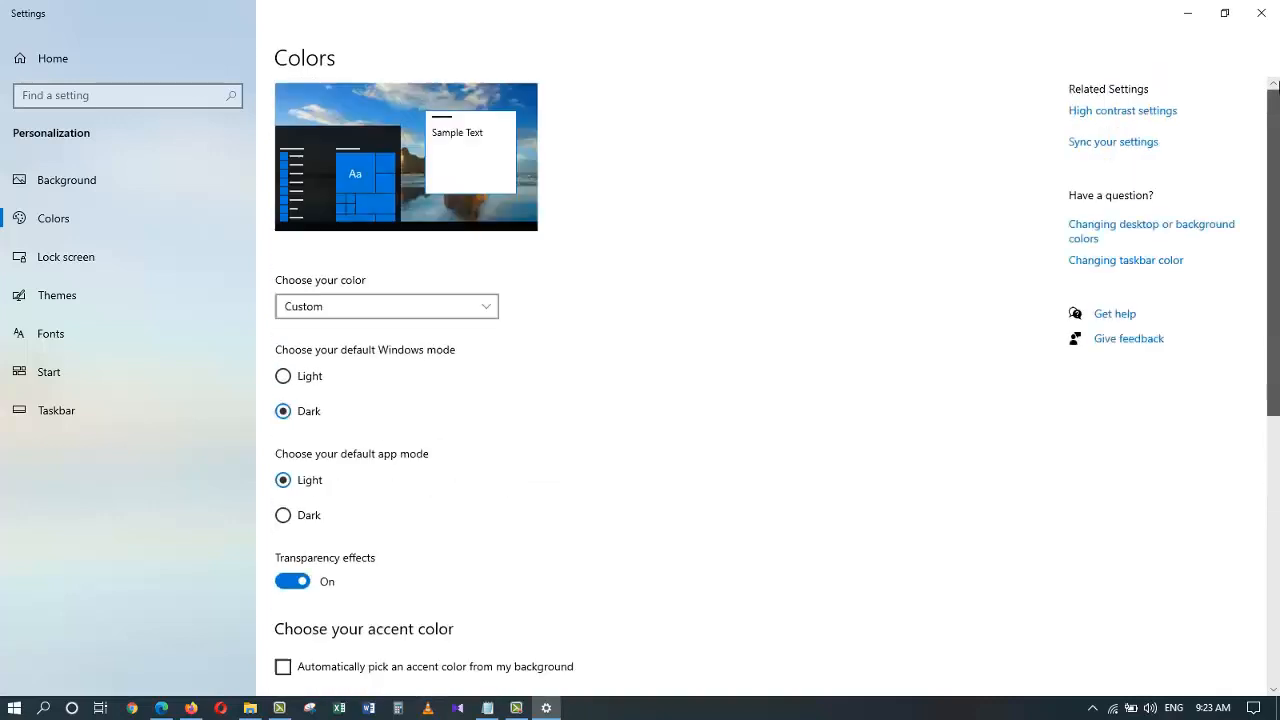
mouse_move(192, 304)
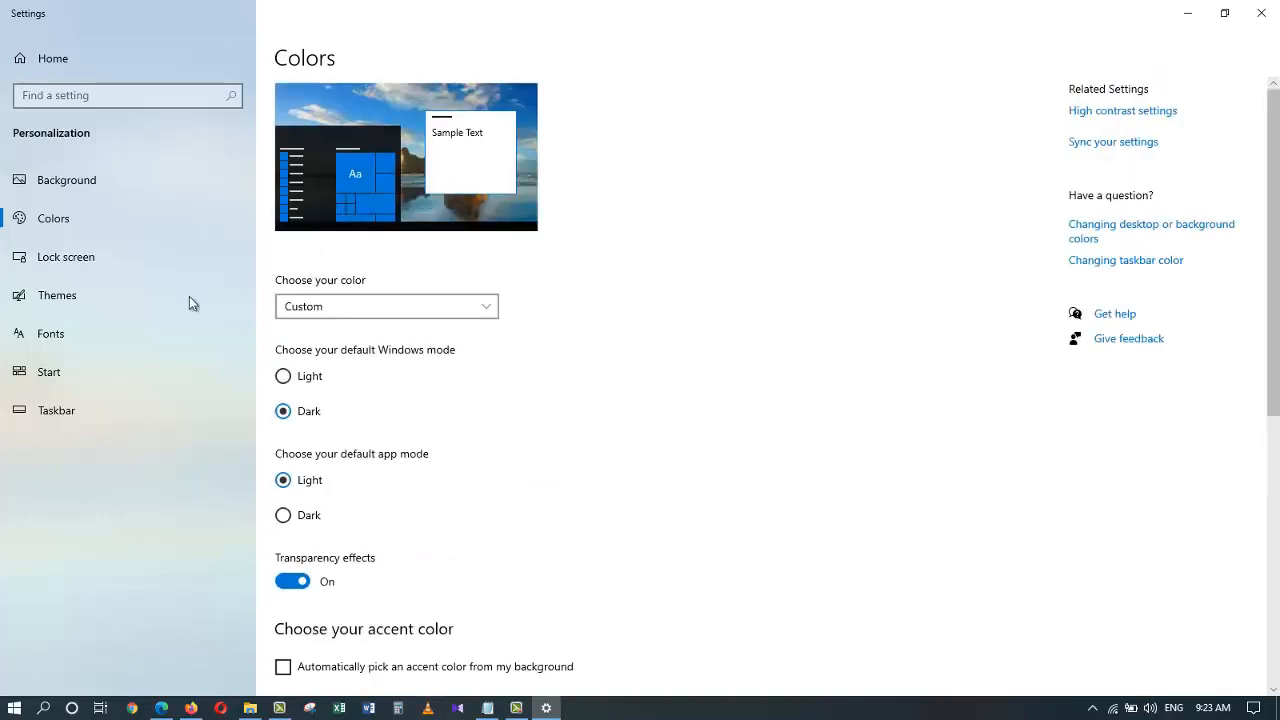
On the Lock screen page keep Picture as the background, then move on to Themes.
left_click(66, 256)
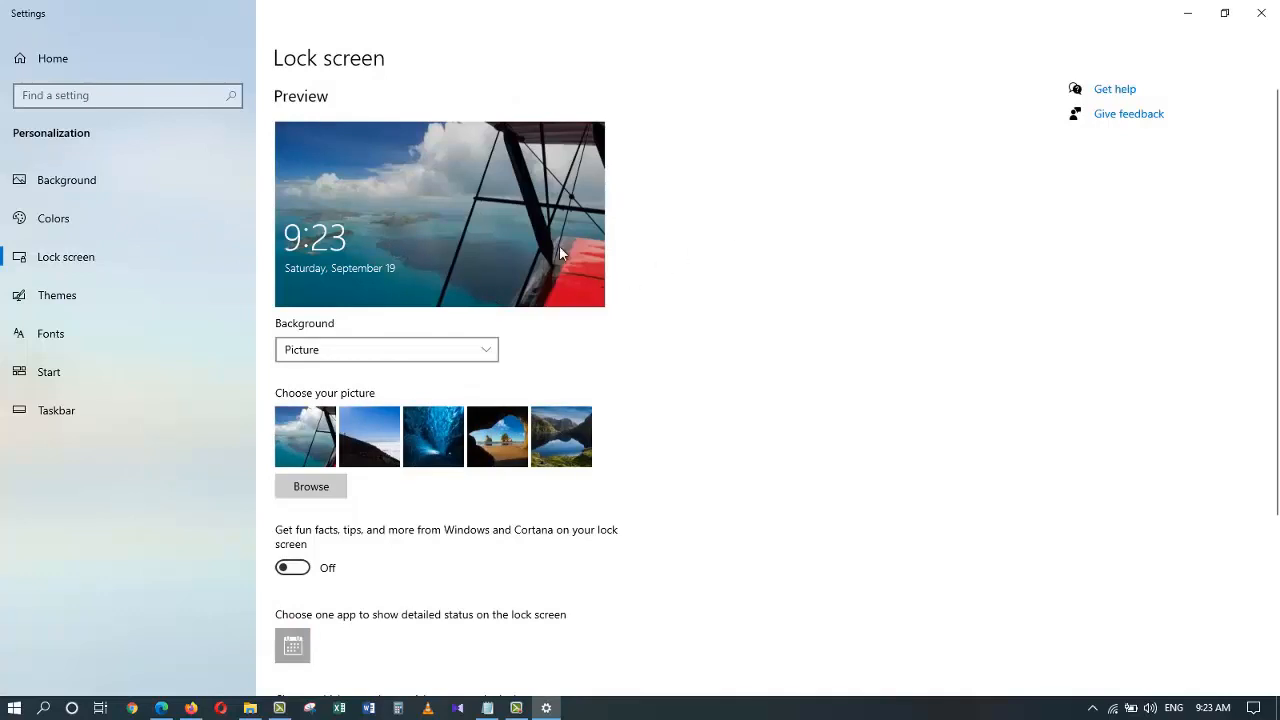
mouse_move(640, 352)
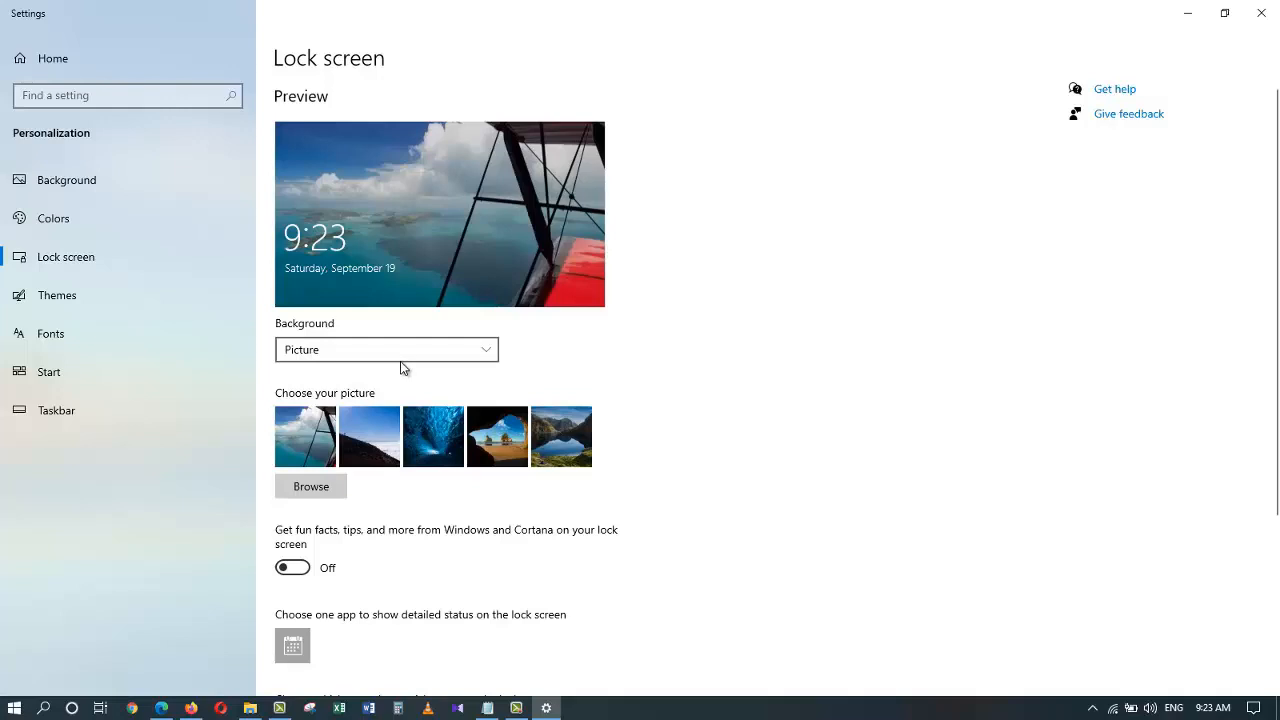
left_click(386, 348)
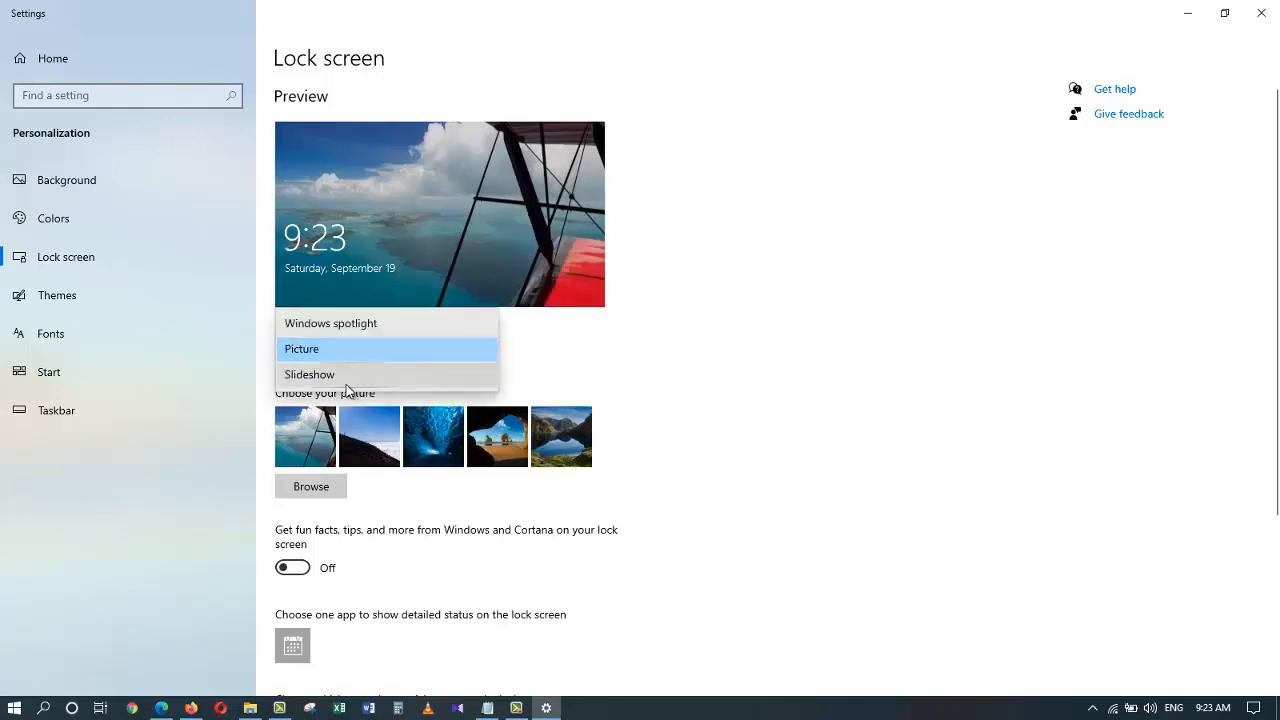
left_click(300, 348)
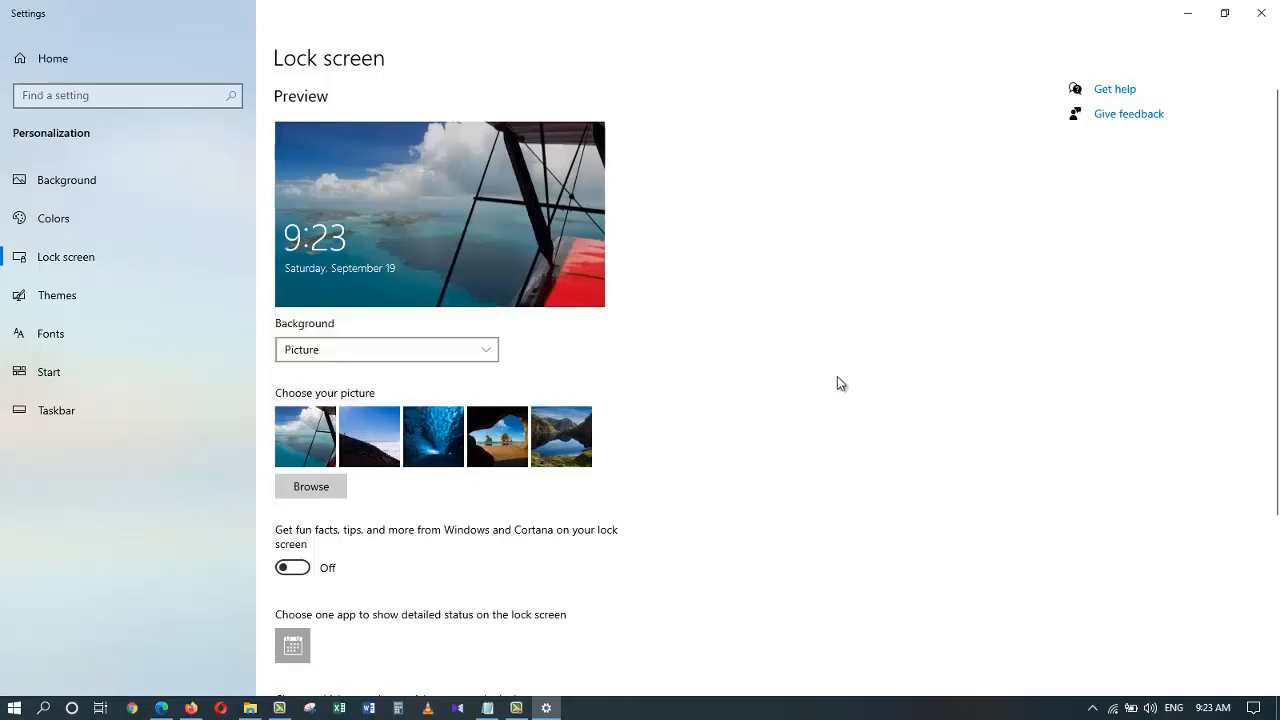
mouse_move(312, 478)
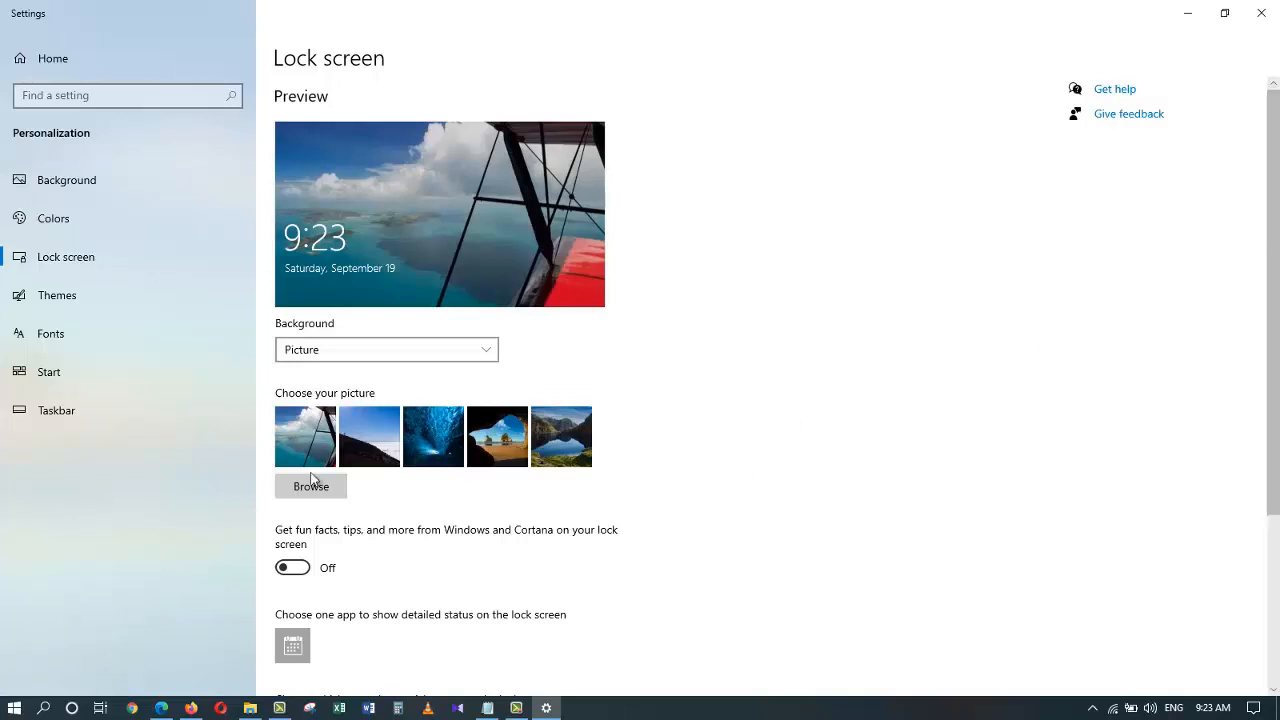
mouse_move(708, 256)
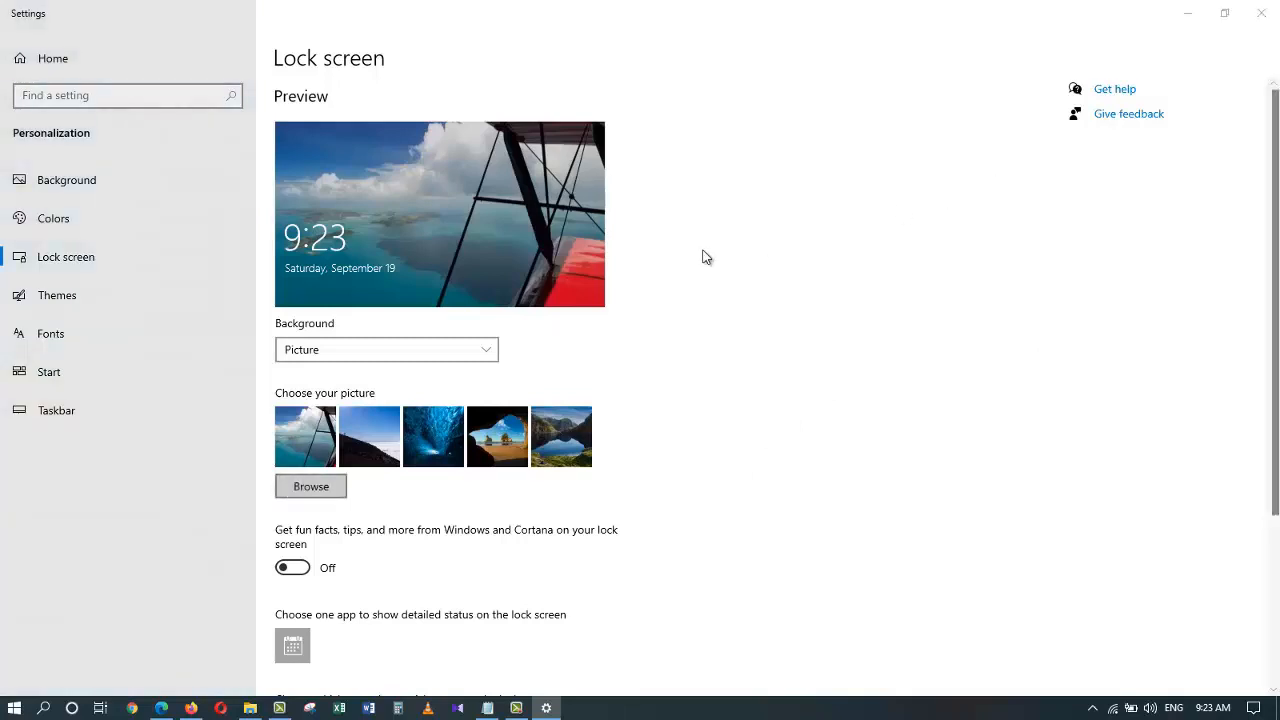
mouse_move(872, 162)
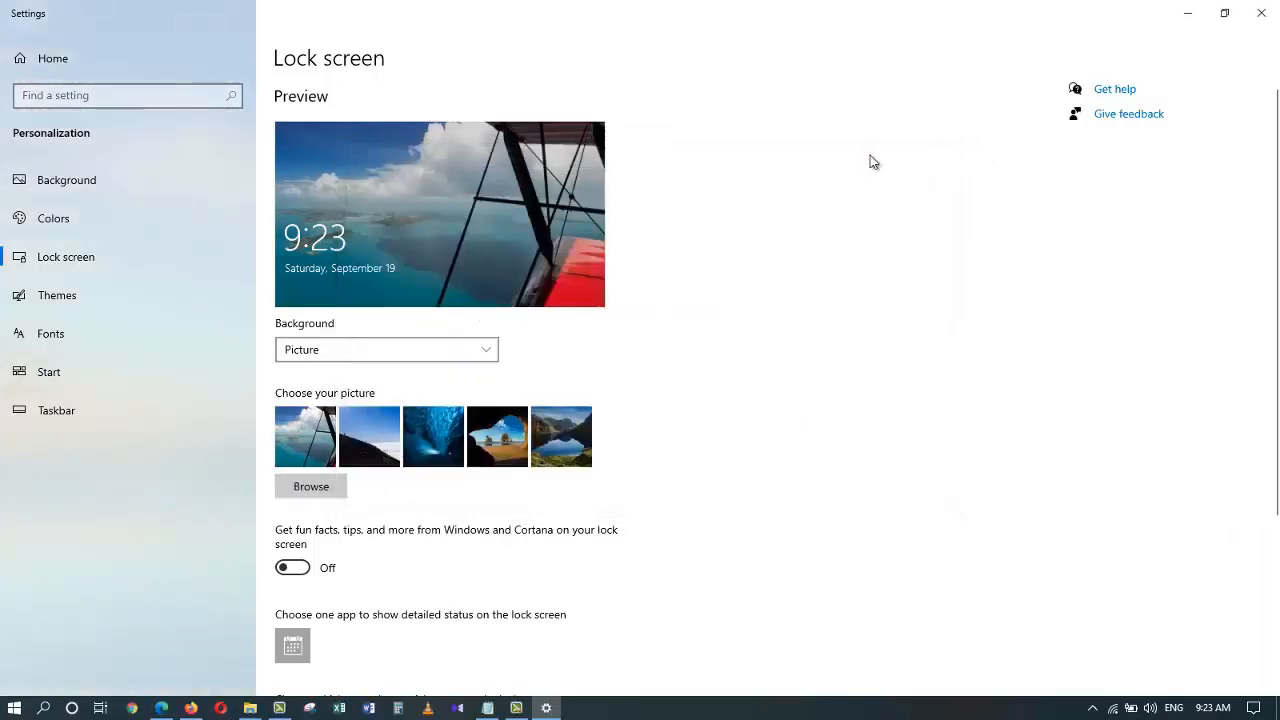
left_click(56, 296)
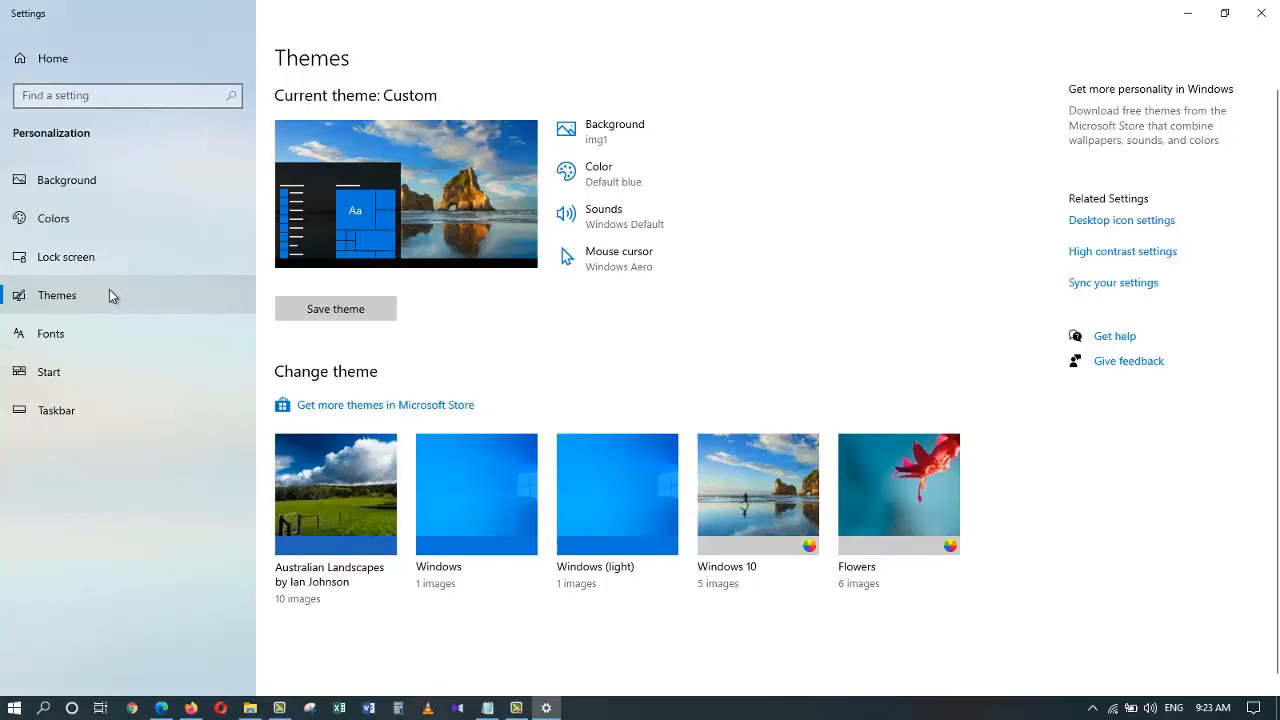
mouse_move(924, 462)
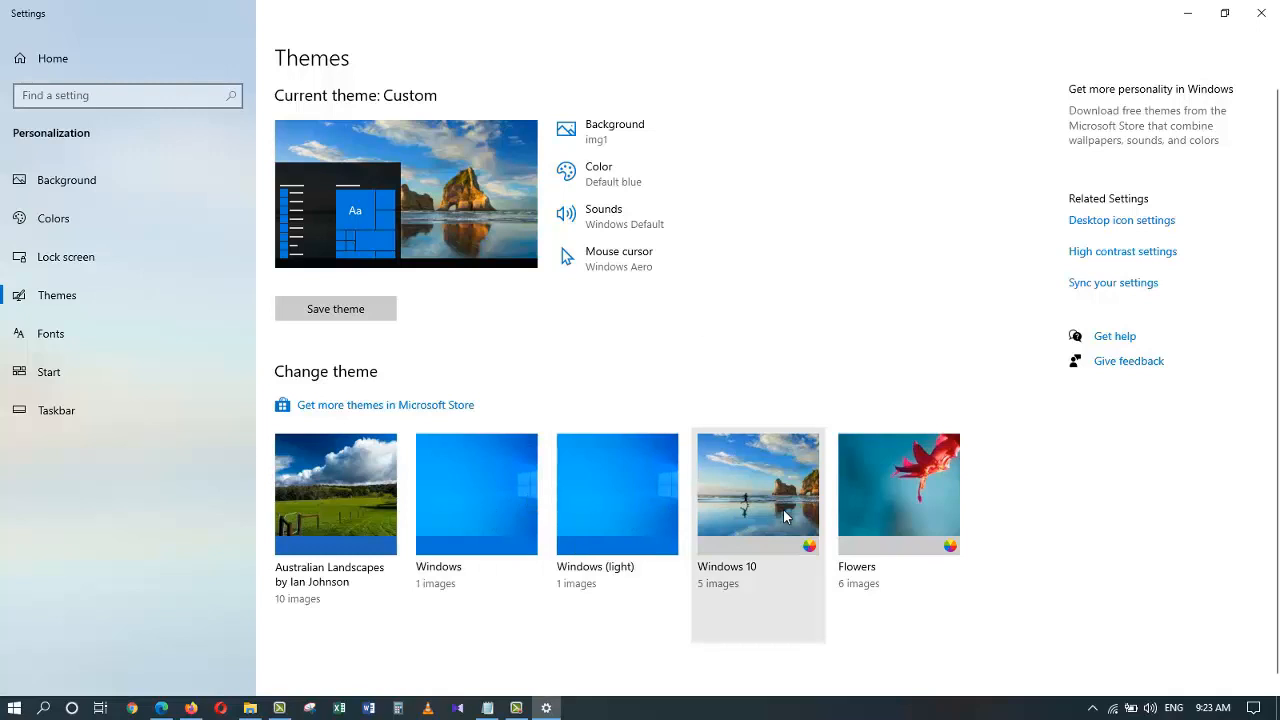
mouse_move(1108, 248)
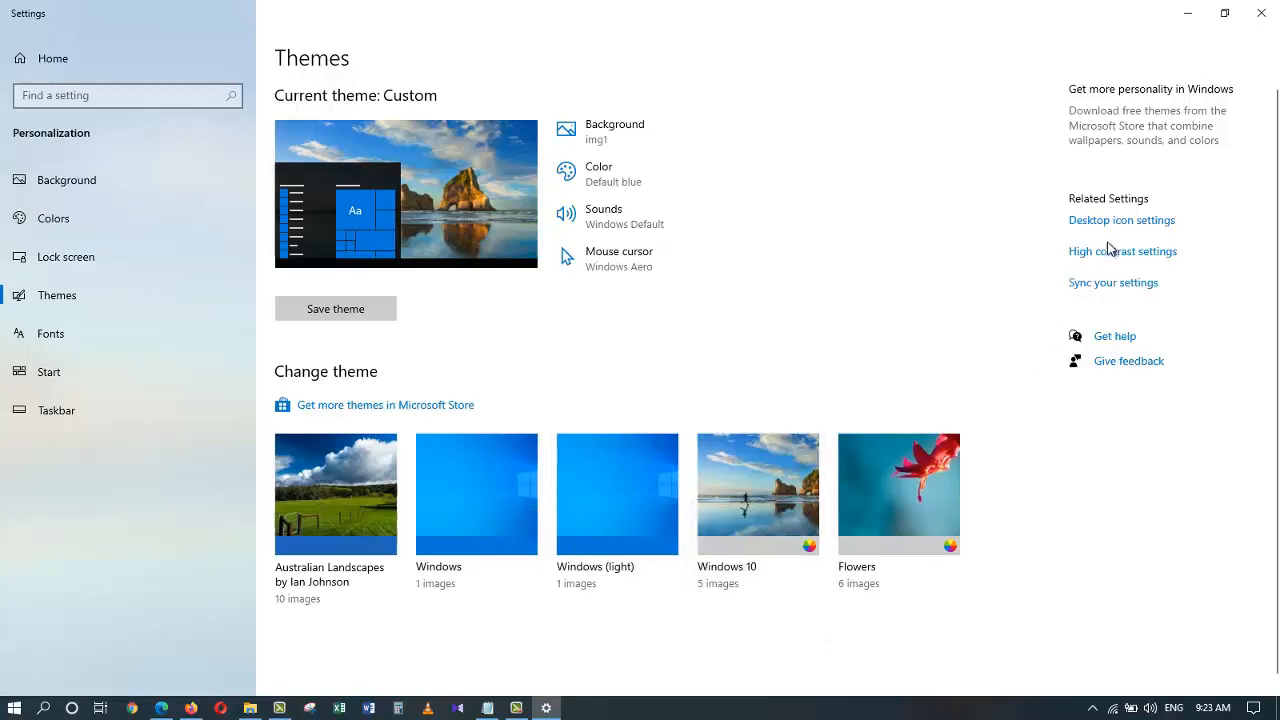
mouse_move(1124, 252)
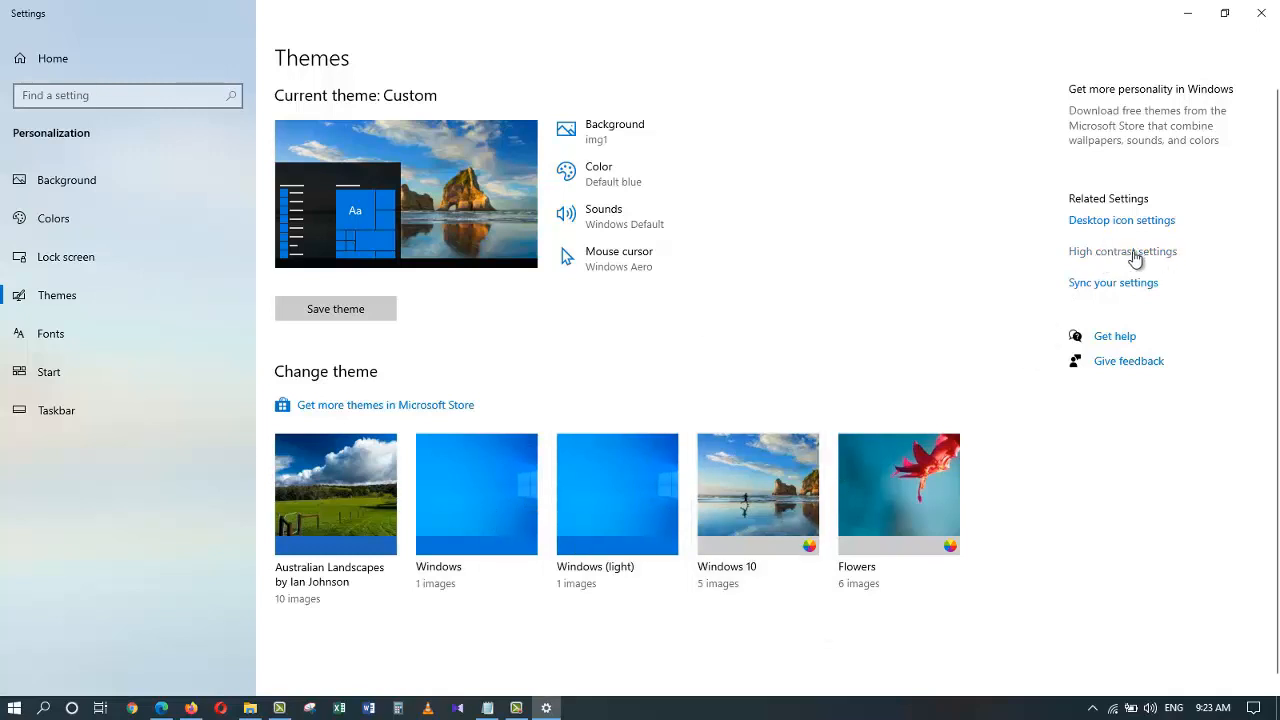
mouse_move(1110, 260)
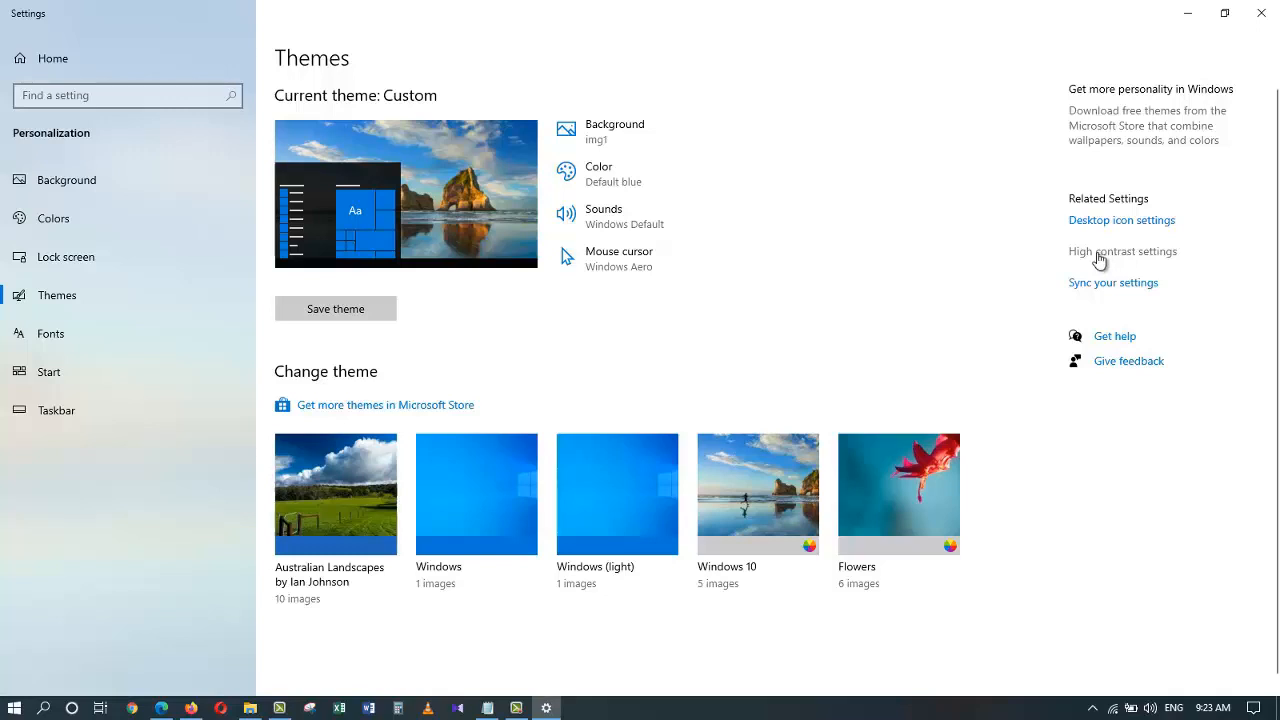
mouse_move(790, 380)
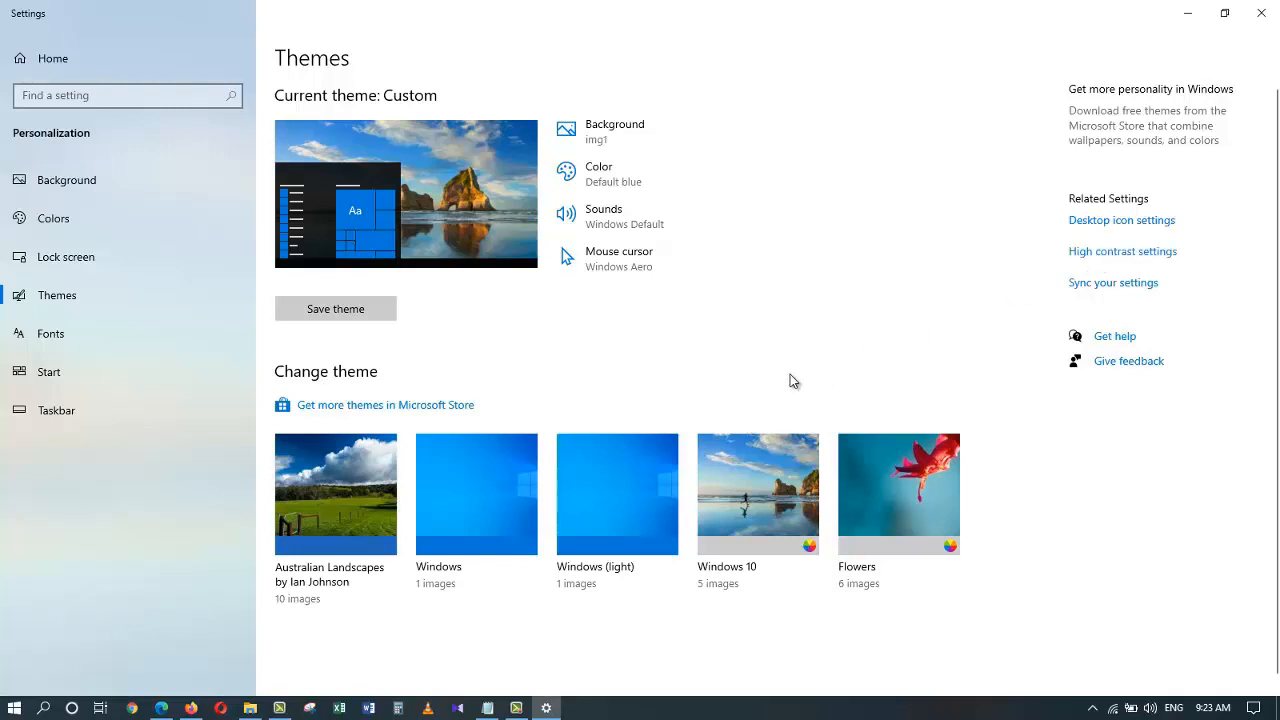
mouse_move(424, 412)
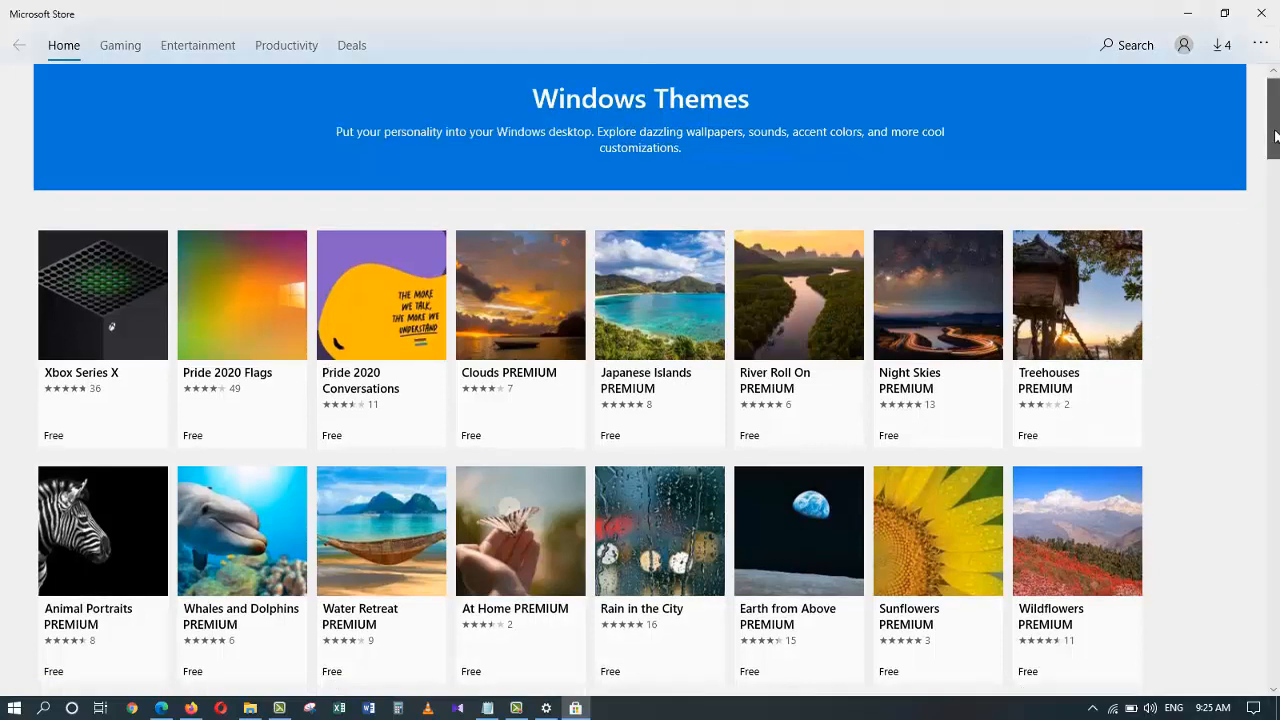
Scroll down through the Windows Themes list of free wallpaper themes in Microsoft Store.
scroll("down", 3)
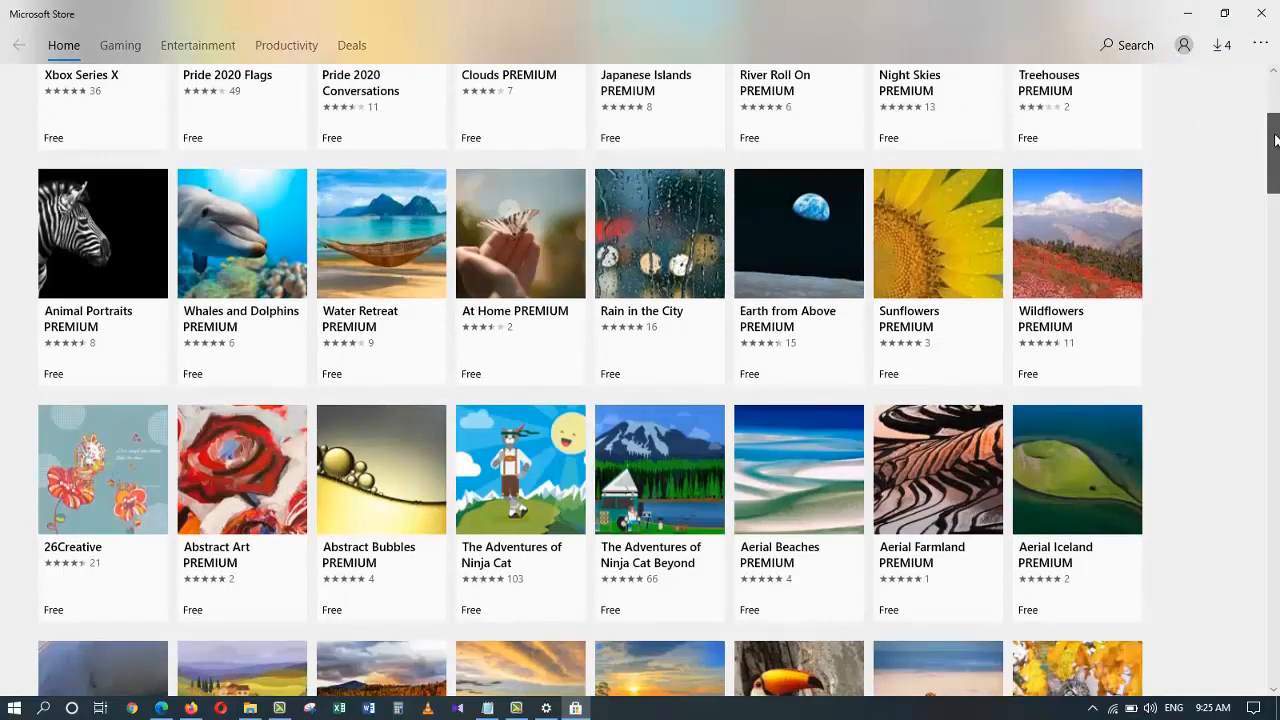
scroll("down", 3)
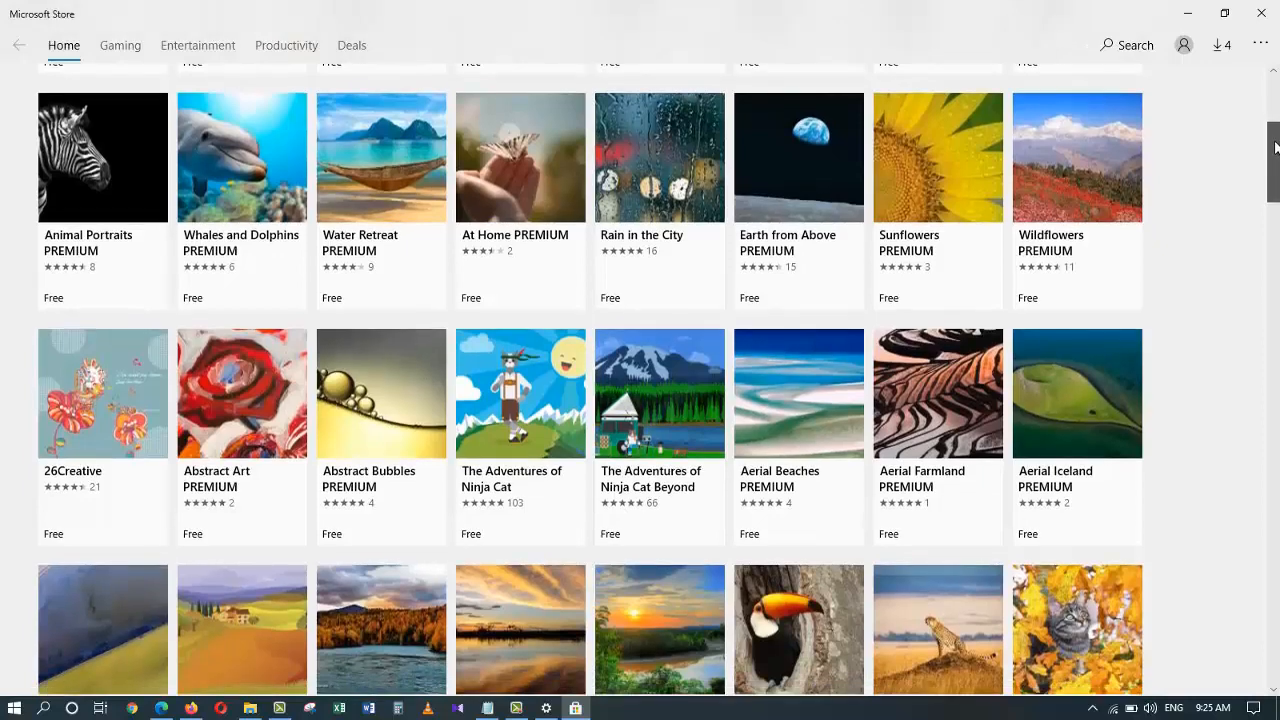
scroll("down", 3)
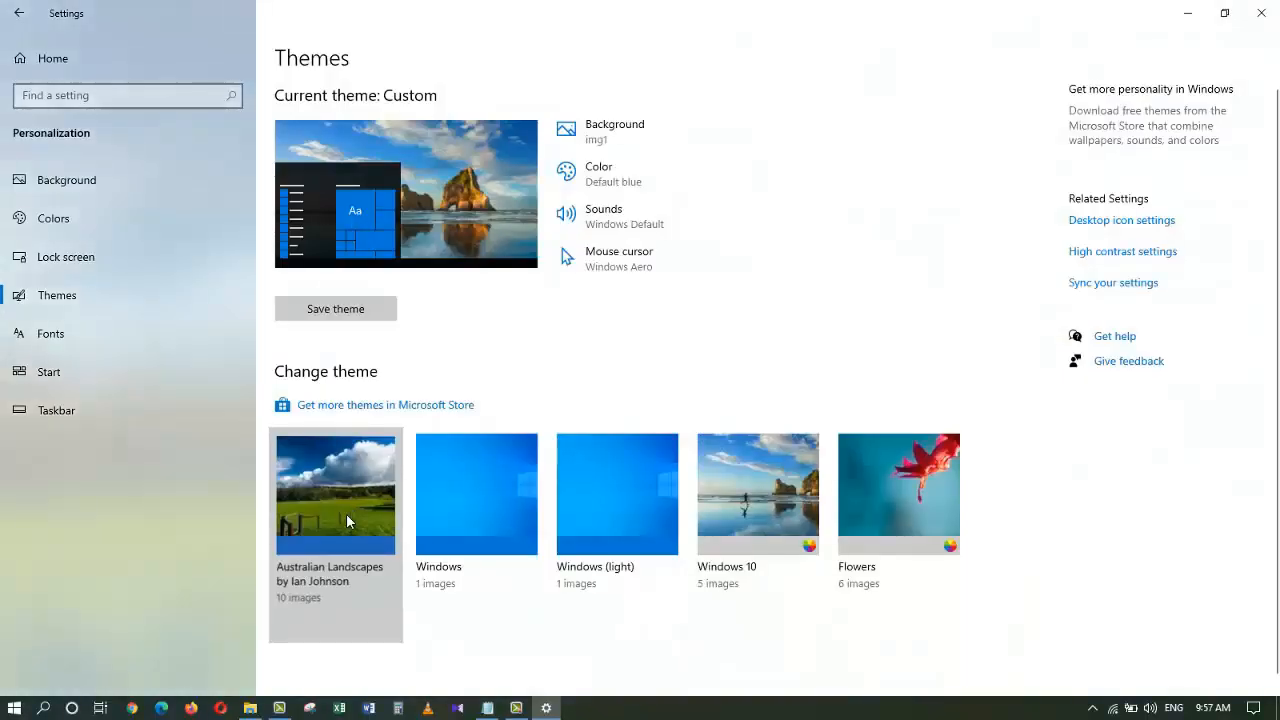
Apply the Australian Landscapes by Ian Johnson theme and reveal its green-field wallpaper on the desktop.
left_click(336, 492)
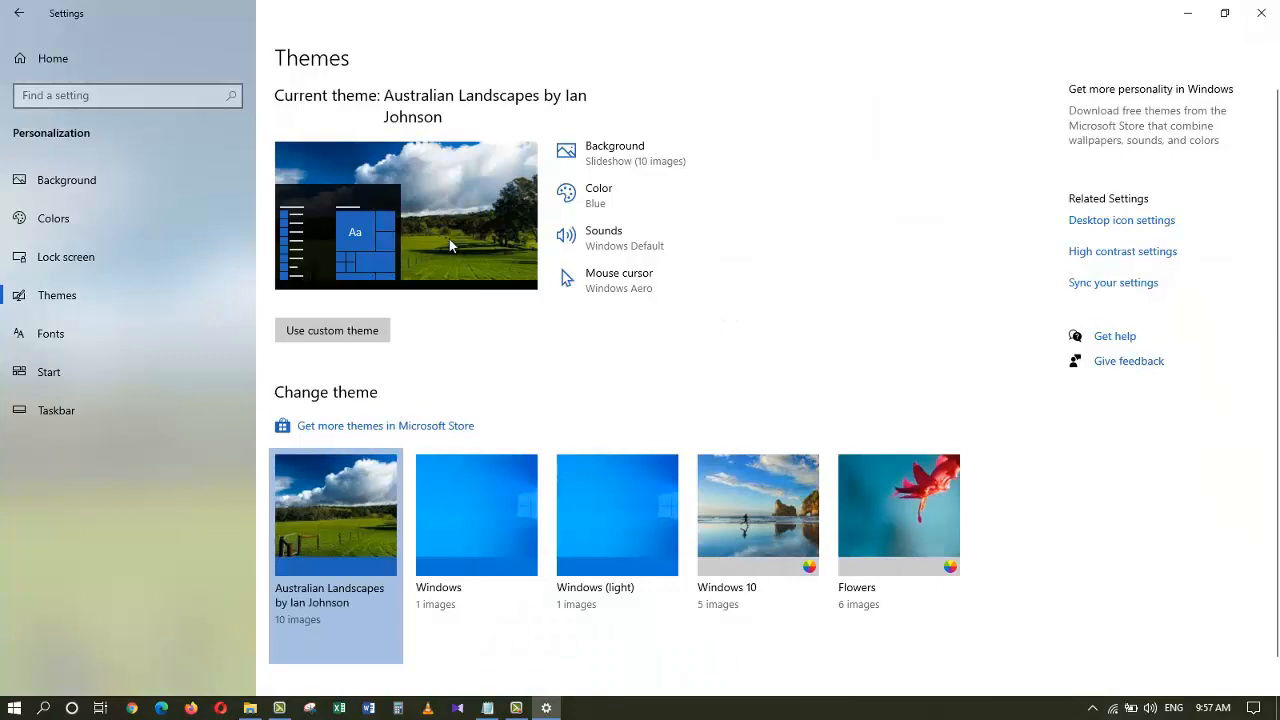
mouse_move(1188, 12)
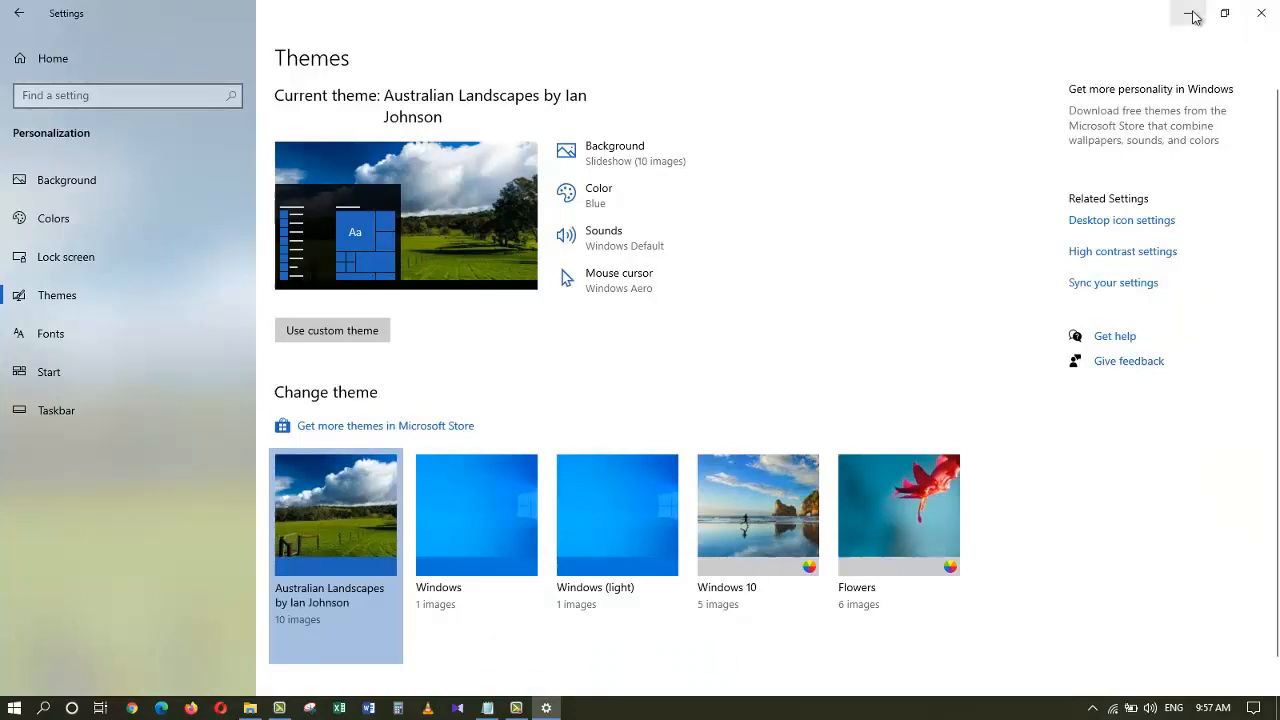
left_click(1188, 12)
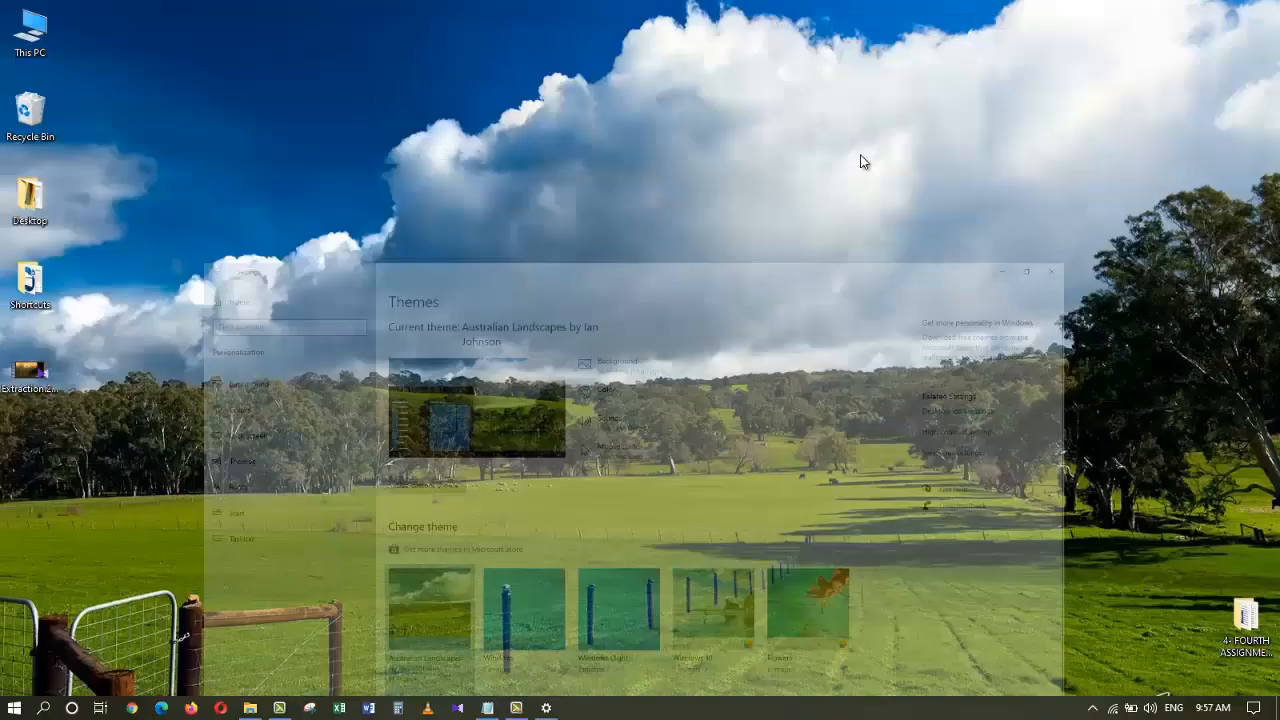